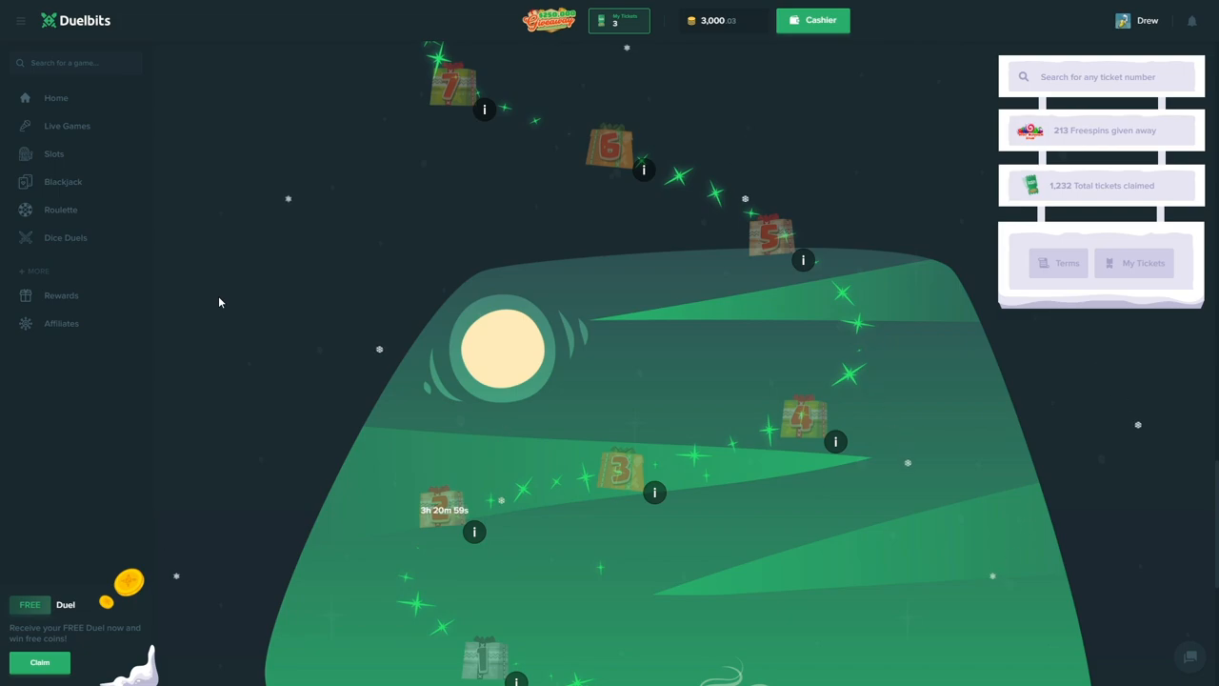
Step: Enter referral code 'drew' in the rewards panel, then view the giveaway event terms
scroll(down, 3)
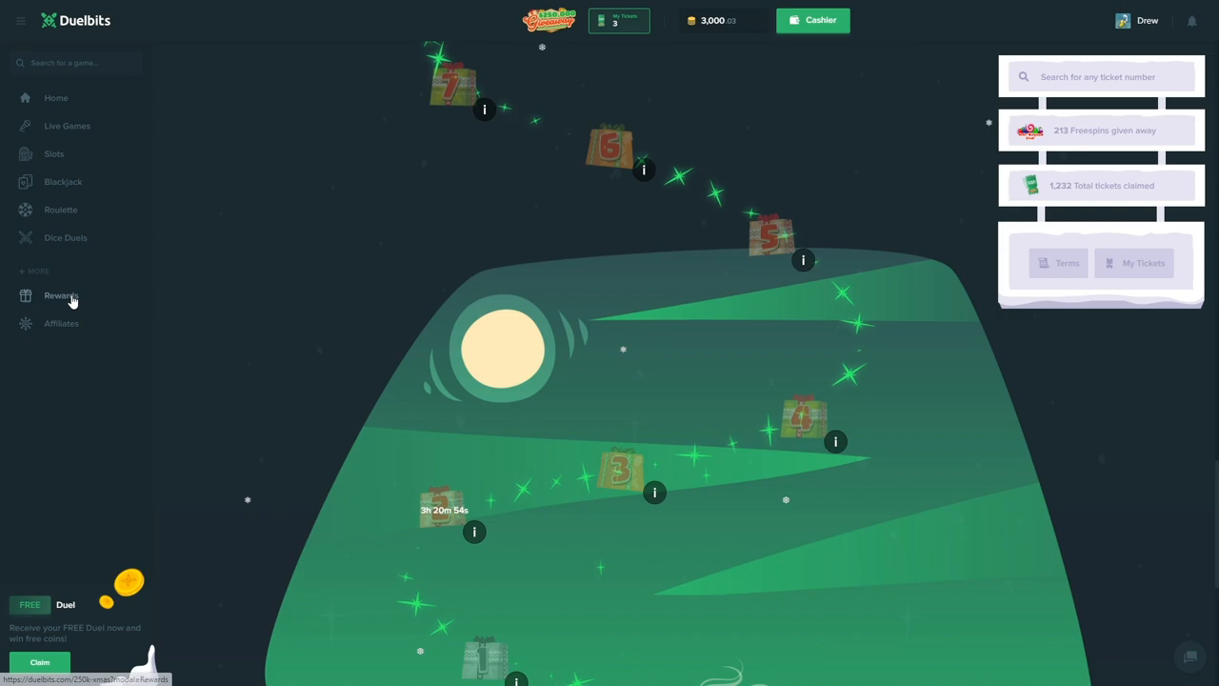
click(60, 296)
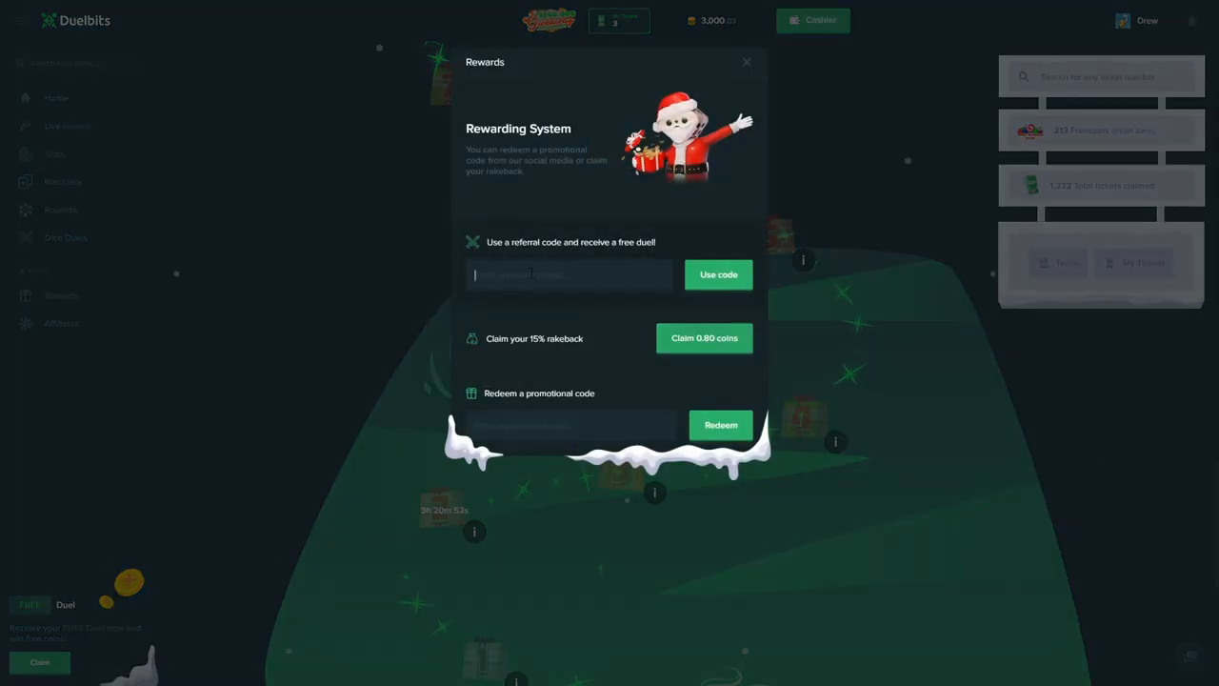
text(drew)
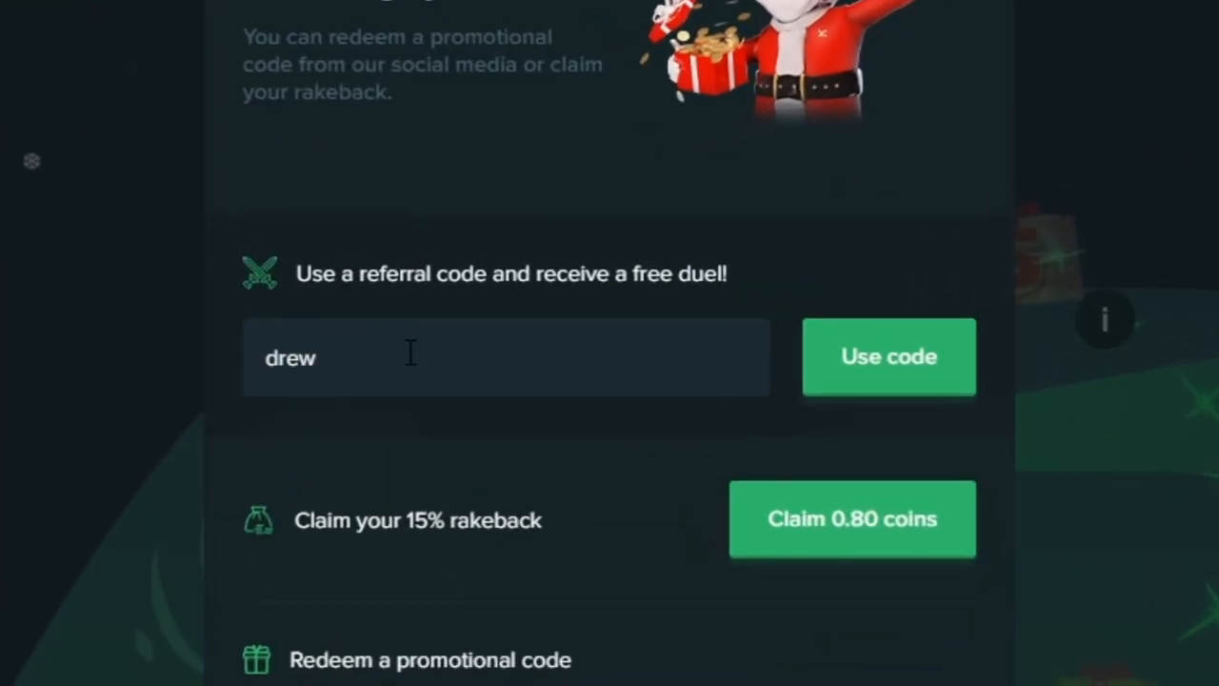
mouse_move(120, 424)
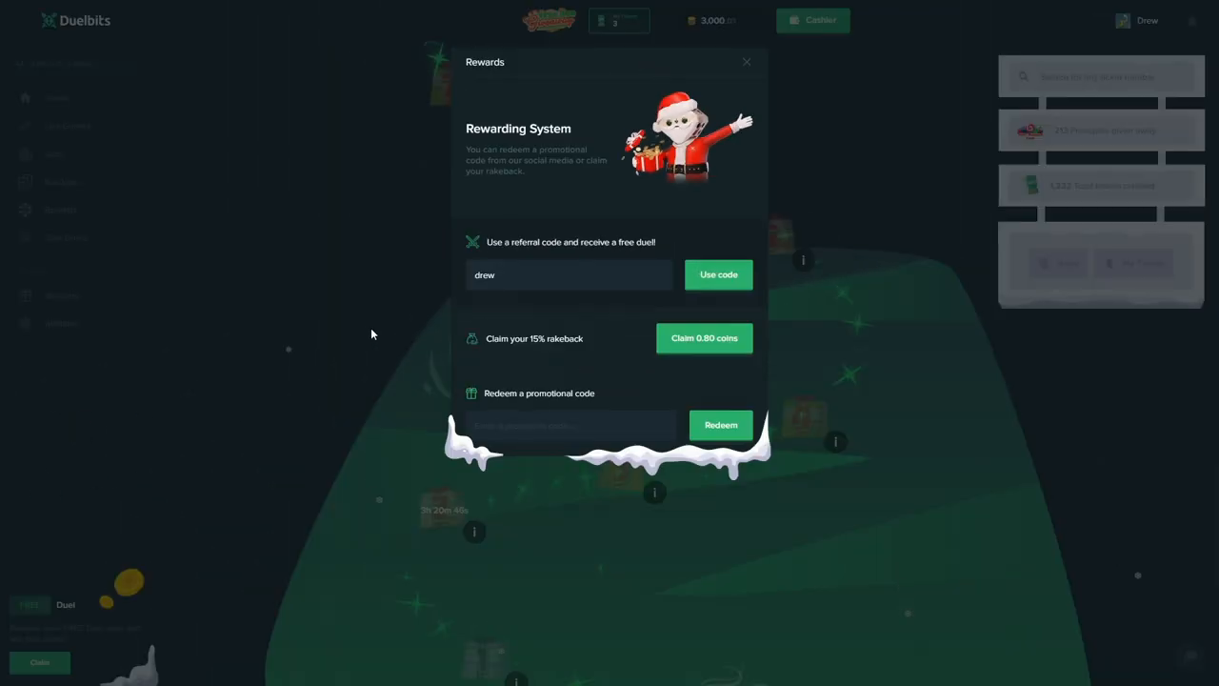
click(747, 62)
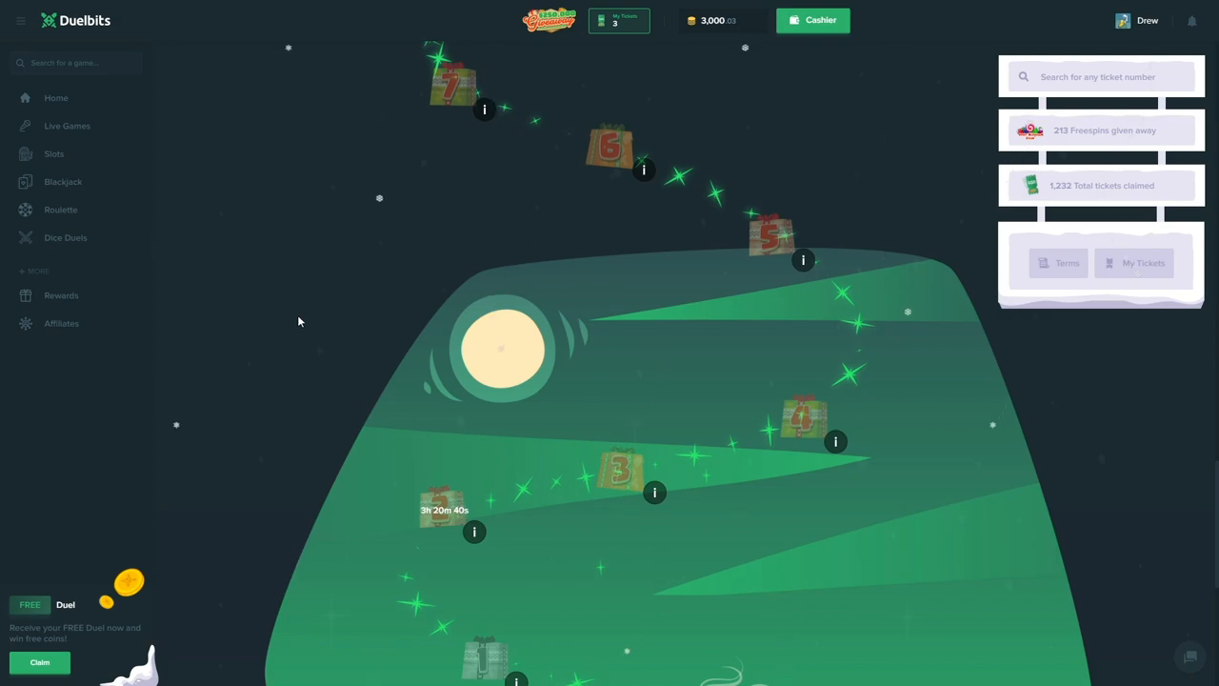
mouse_move(317, 319)
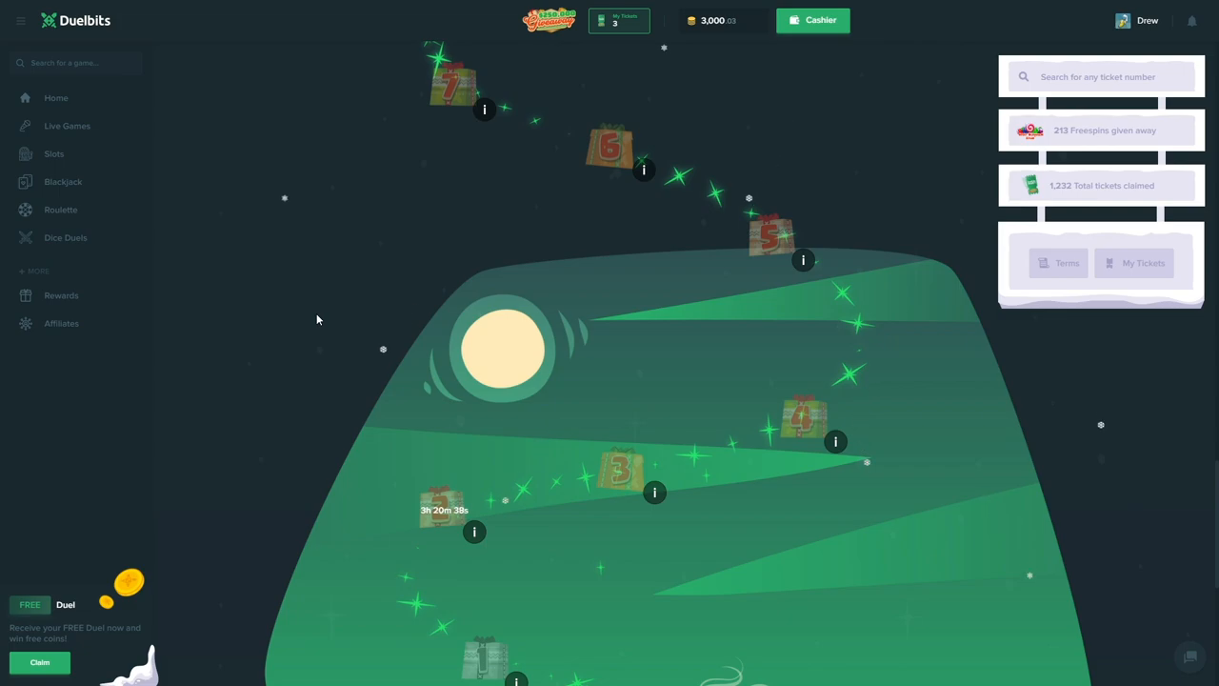
mouse_move(505, 356)
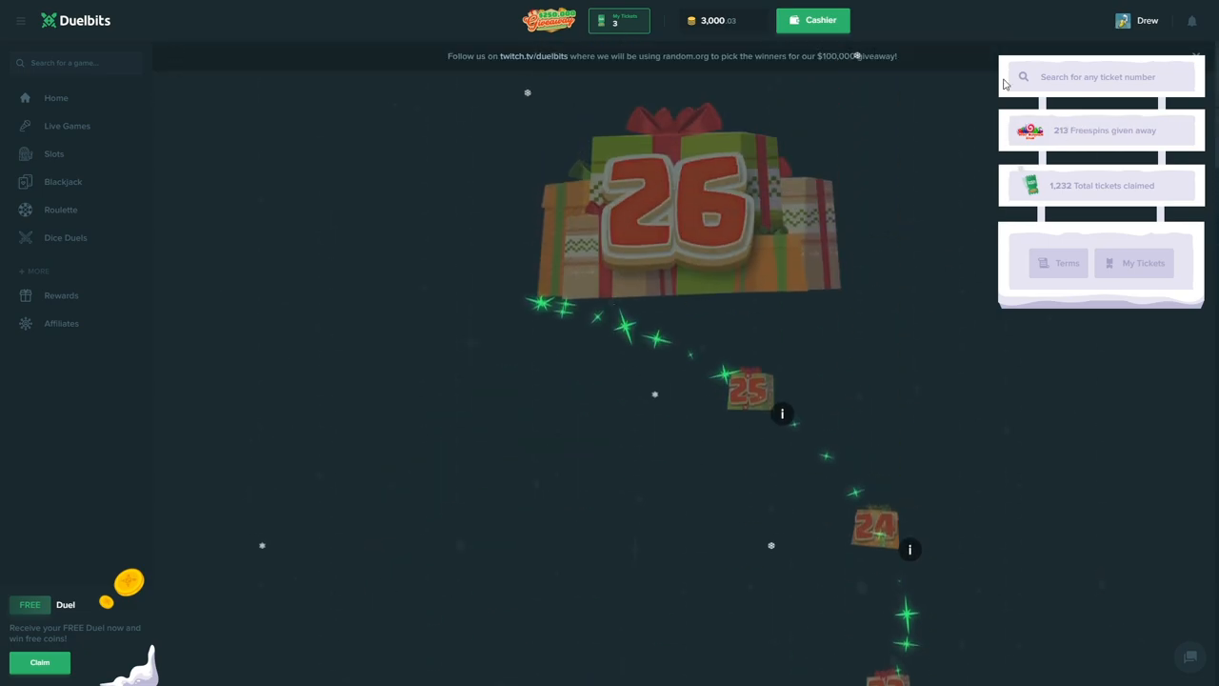
click(1066, 263)
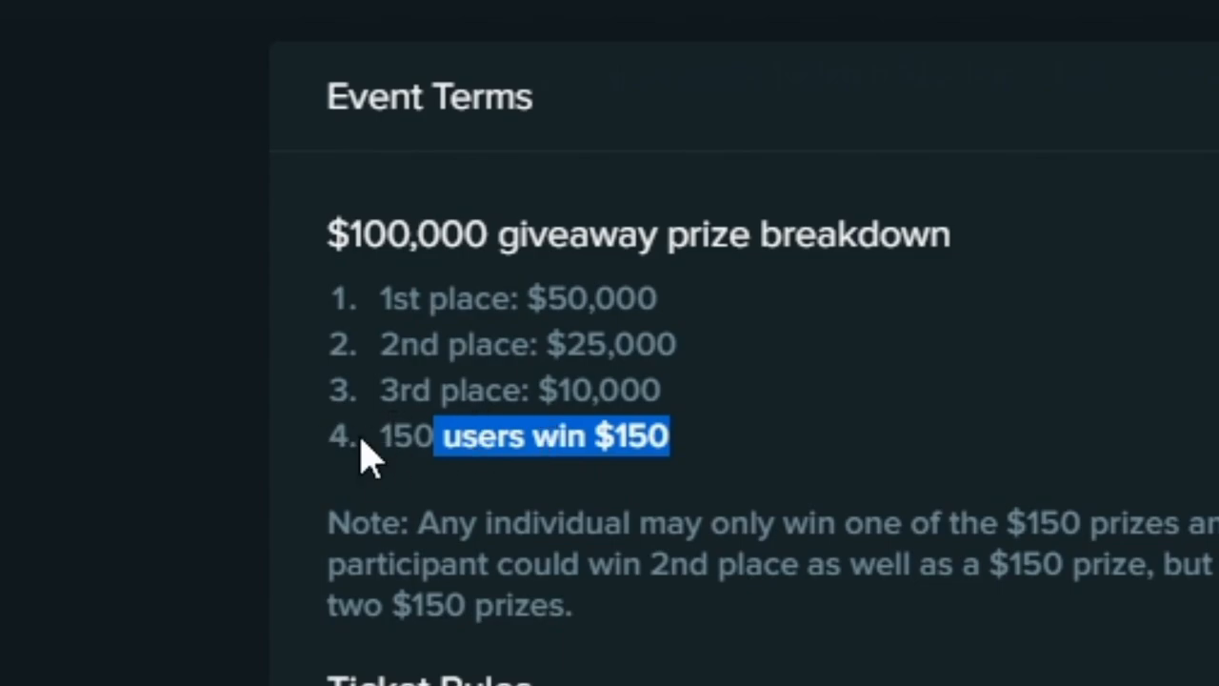
mouse_move(257, 586)
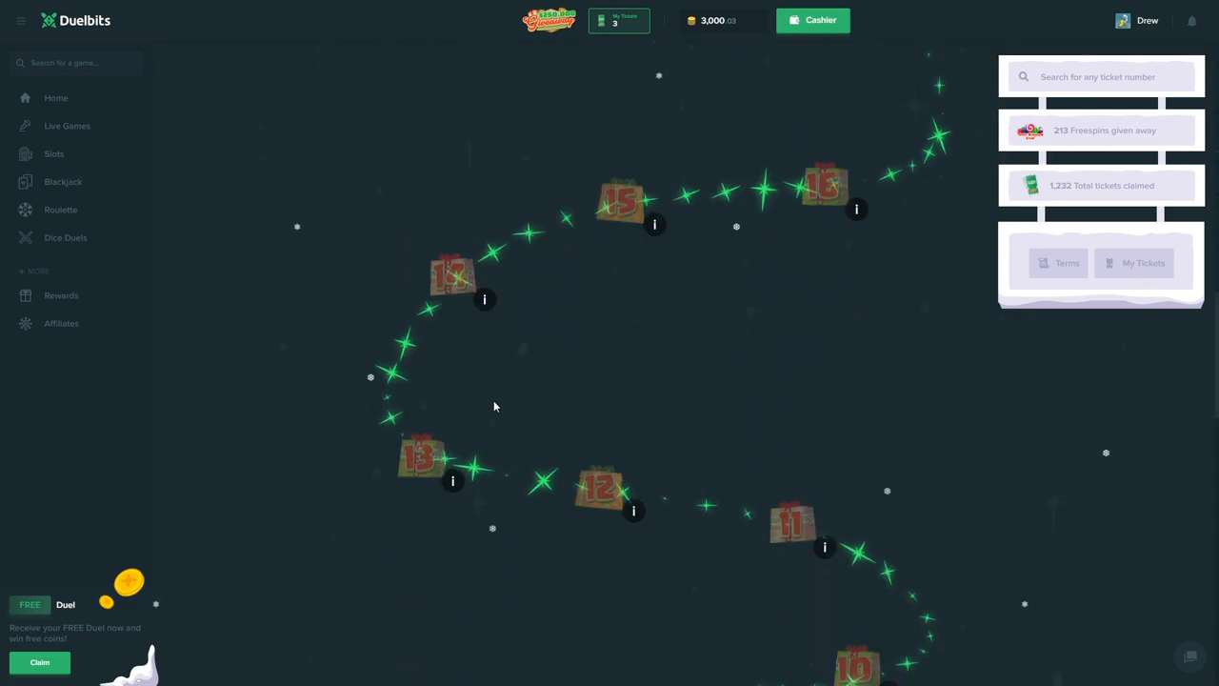
Step: Scroll the lobby, open the Slots catalogue, and scroll down to All Slots
scroll(down, 3)
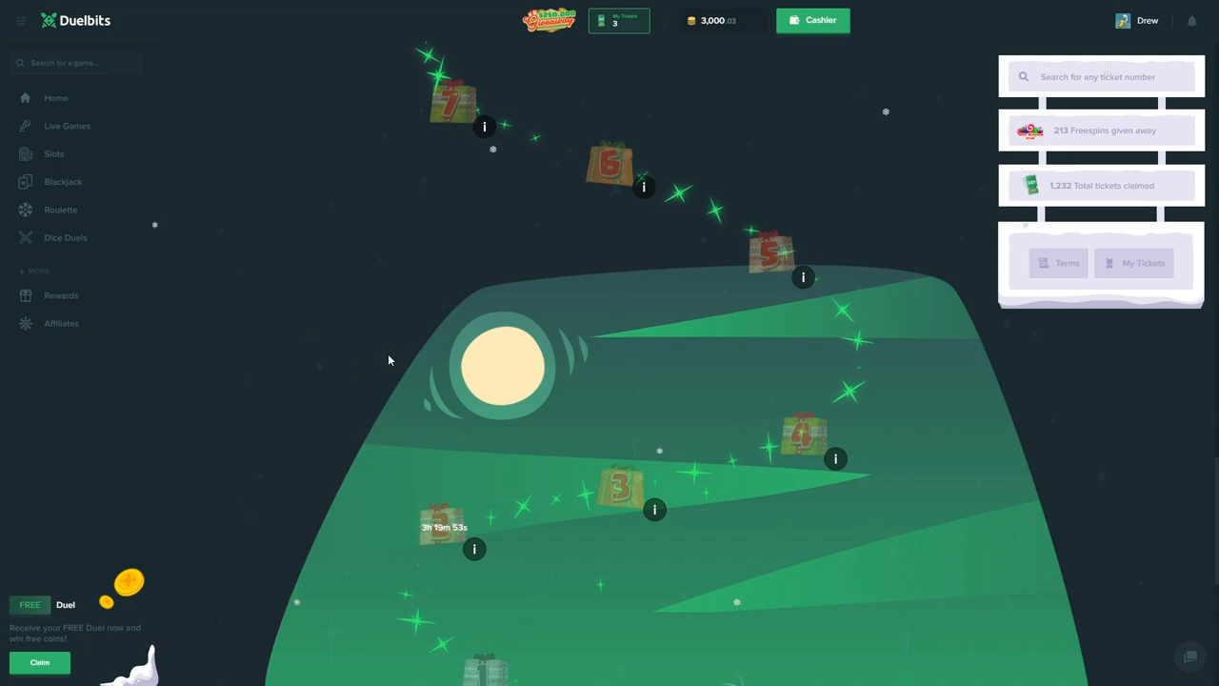
scroll(down, 3)
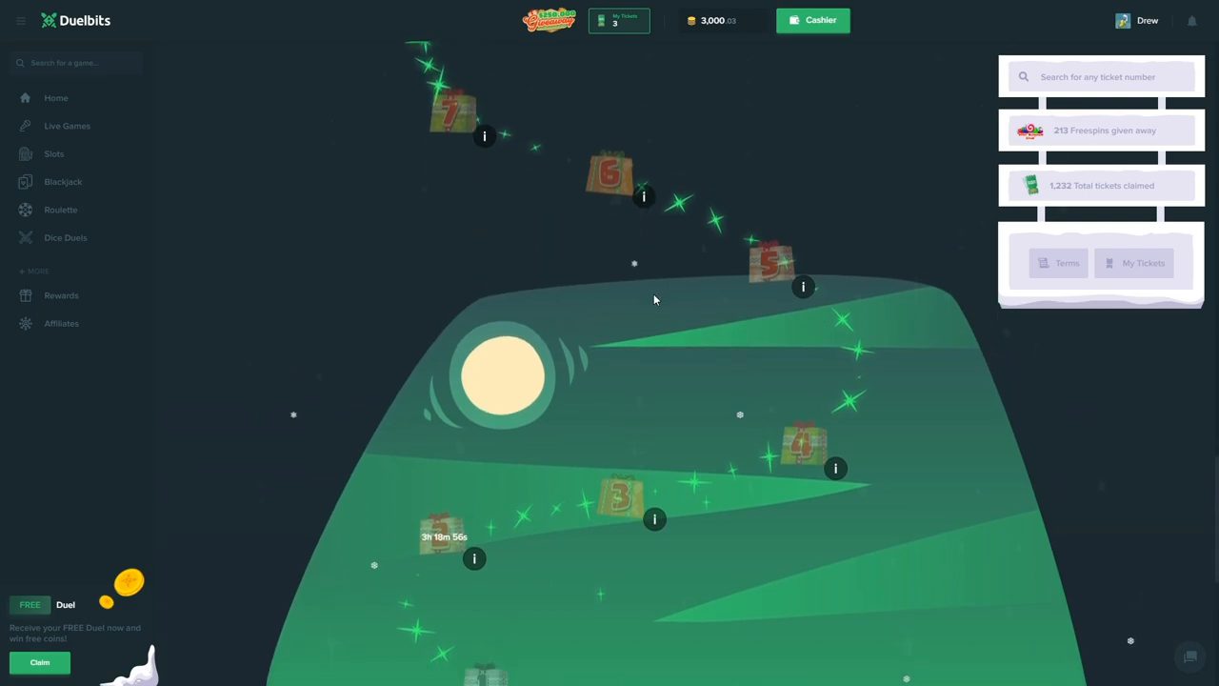
scroll(down, 3)
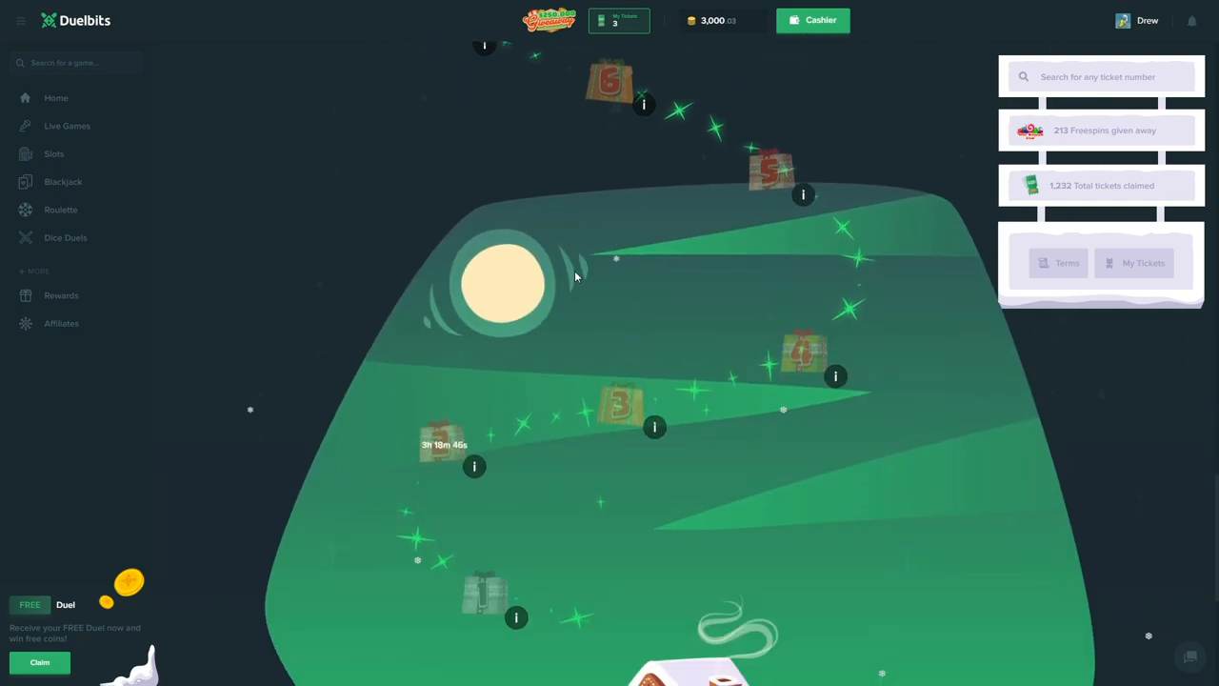
scroll(down, 3)
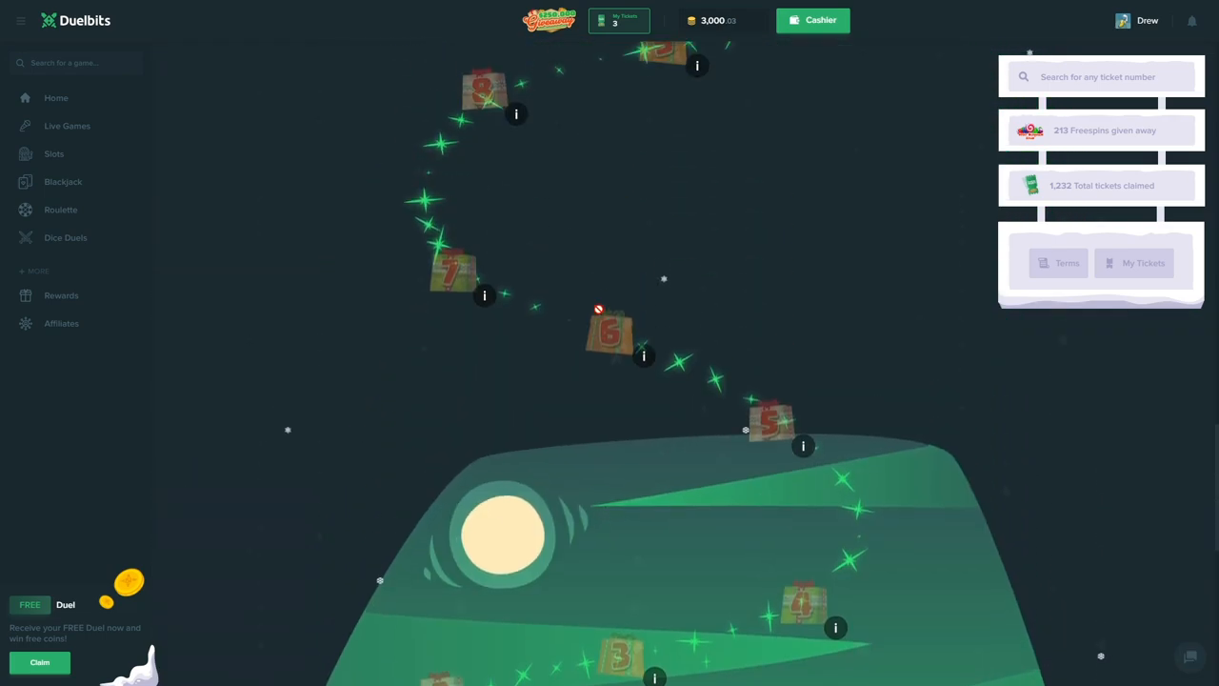
scroll(down, 3)
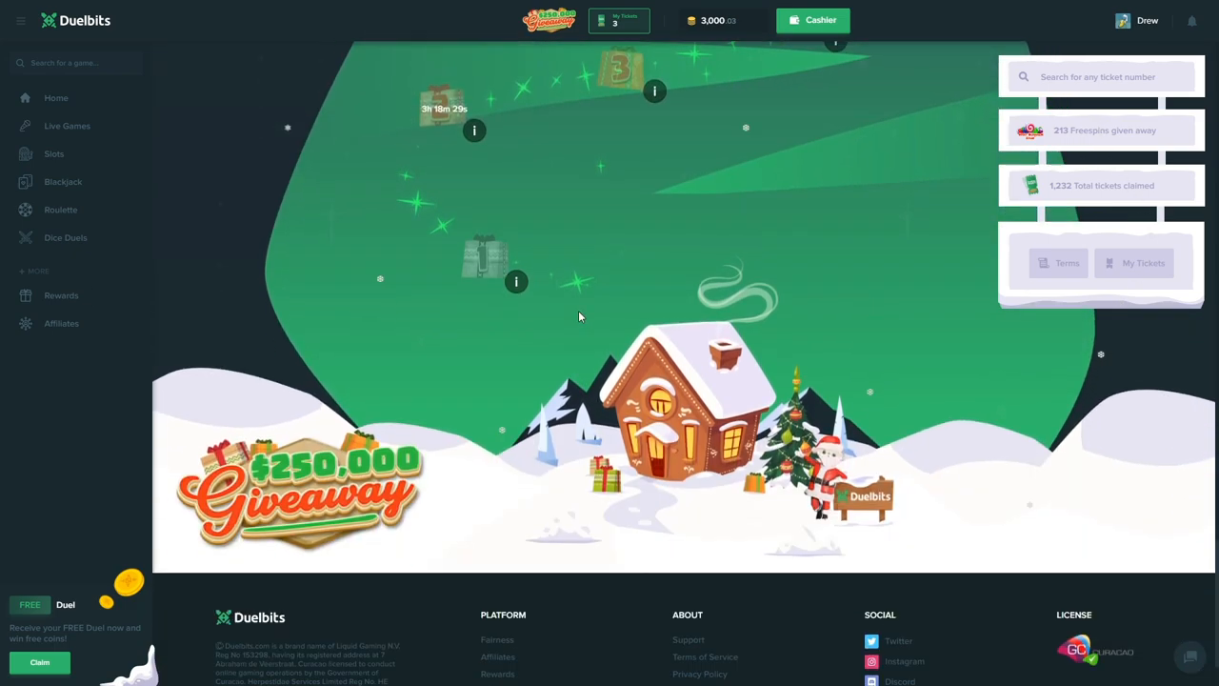
scroll(down, 3)
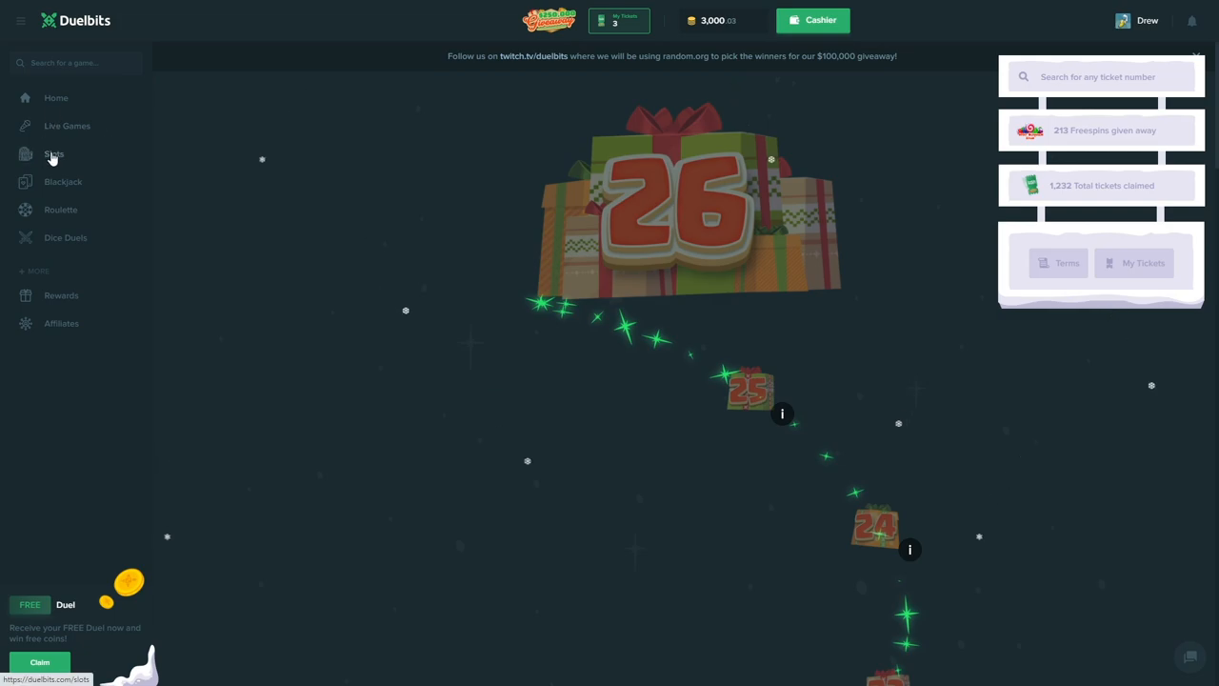
click(54, 153)
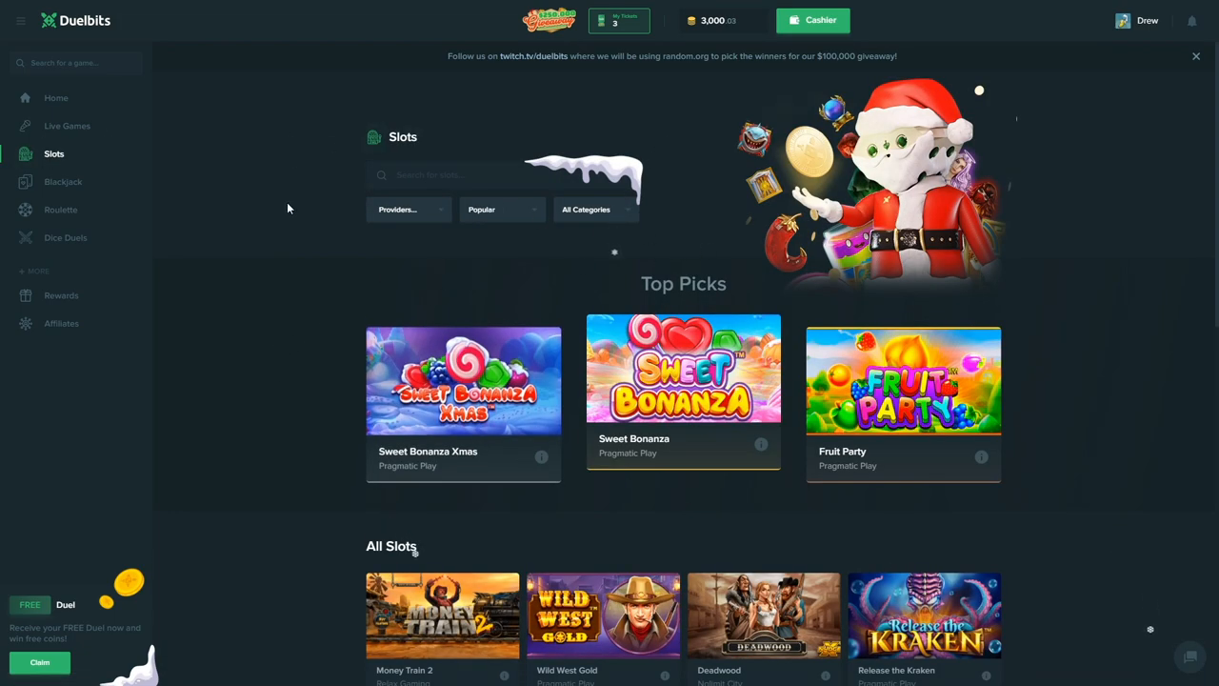
mouse_move(224, 339)
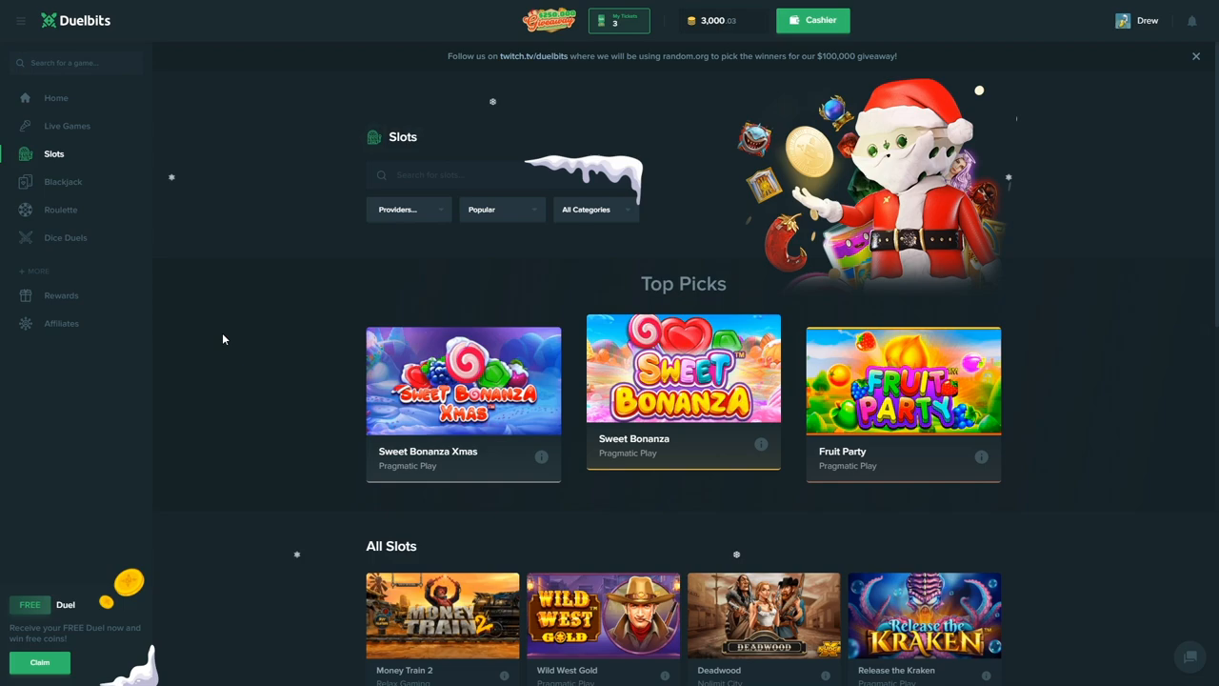
scroll(down, 3)
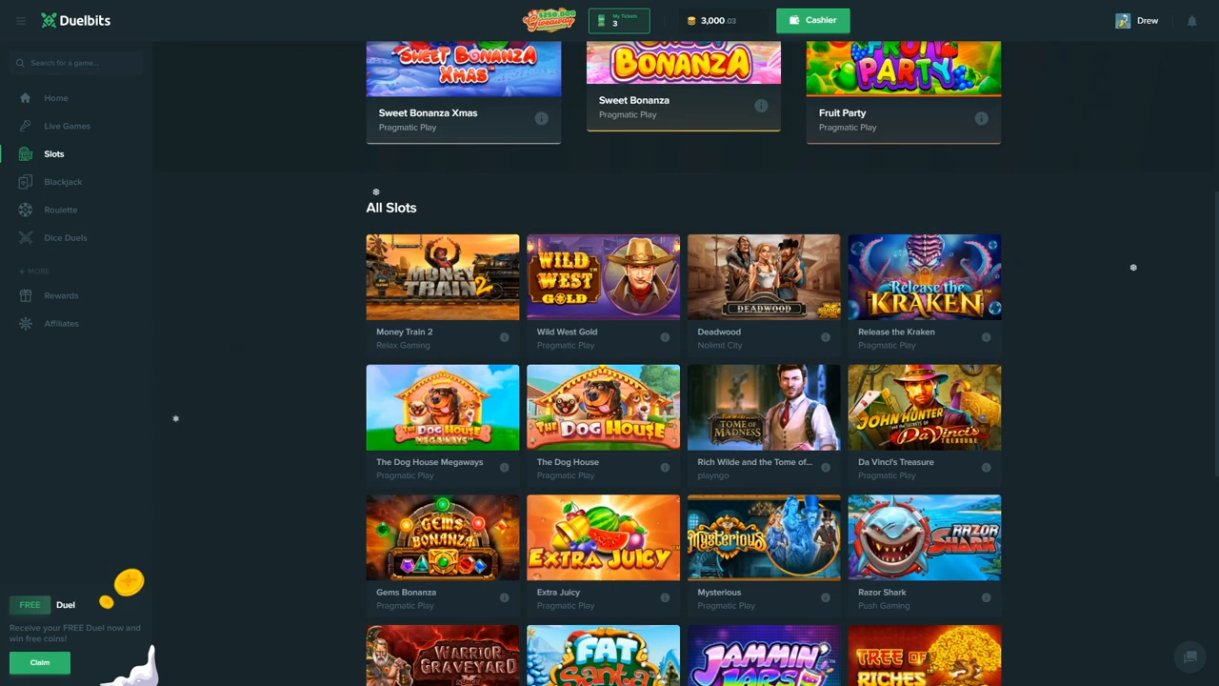
mouse_move(255, 391)
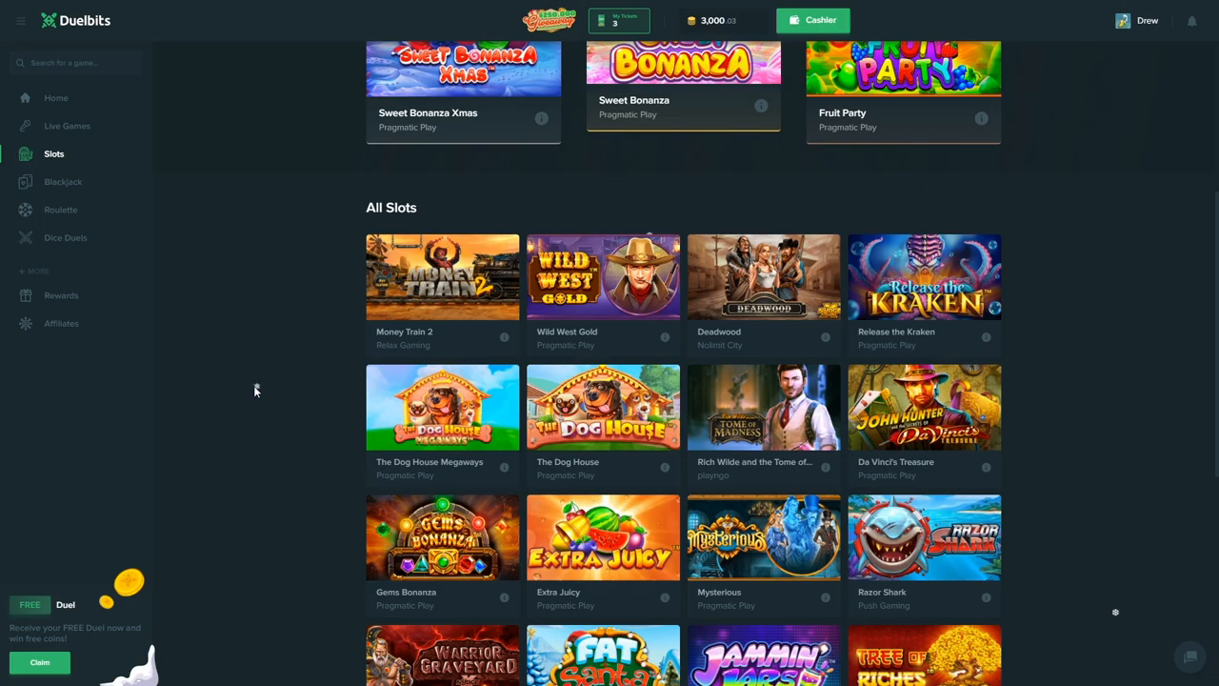
Step: Adjust the Nolimit Bonus bet to 3.20 and buy the 227.20 Hunter and Gunslinger spins bonus
click(763, 276)
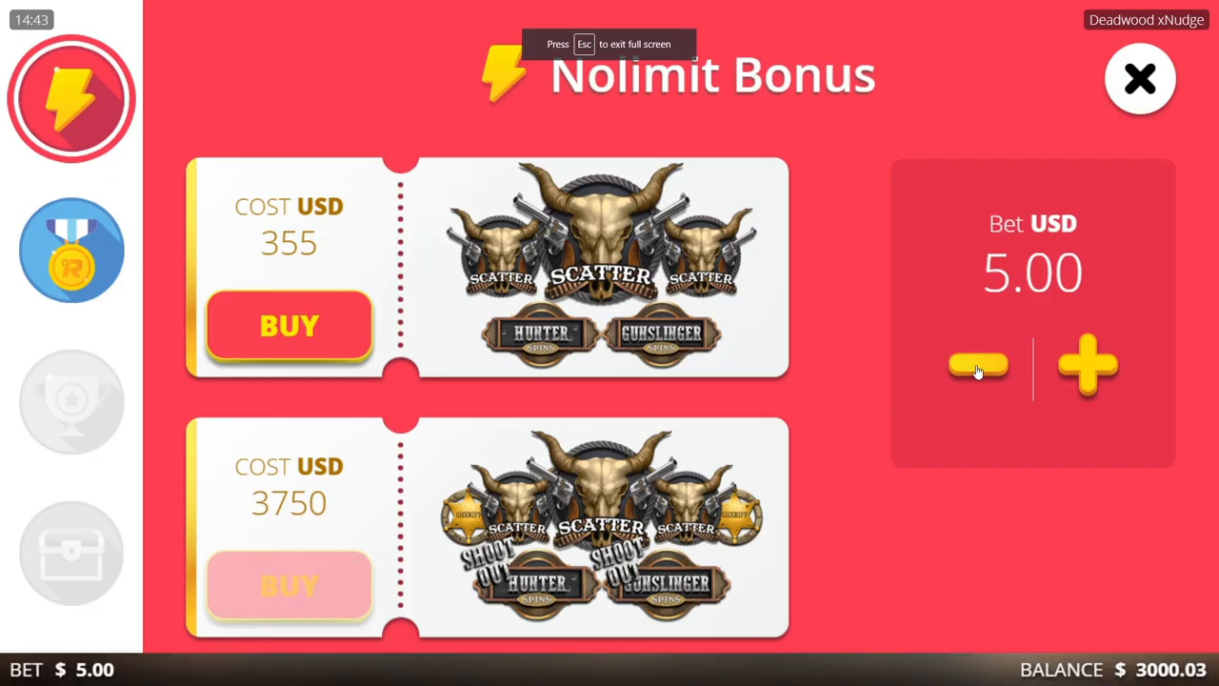
click(978, 370)
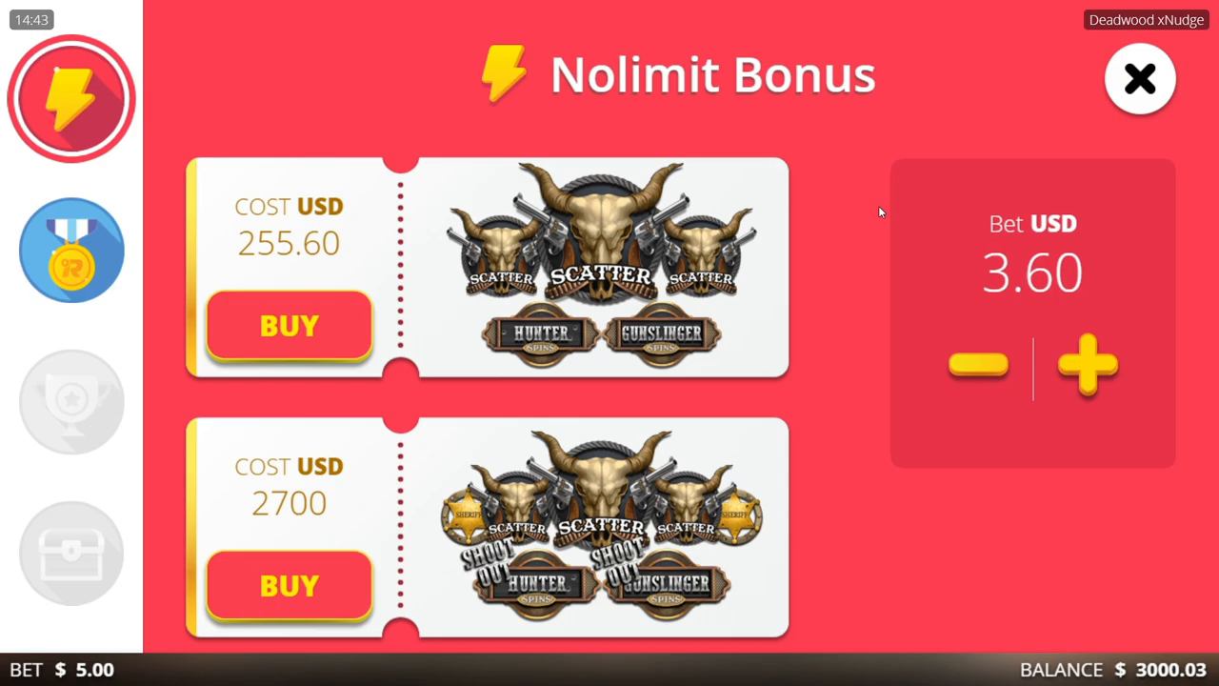
click(979, 367)
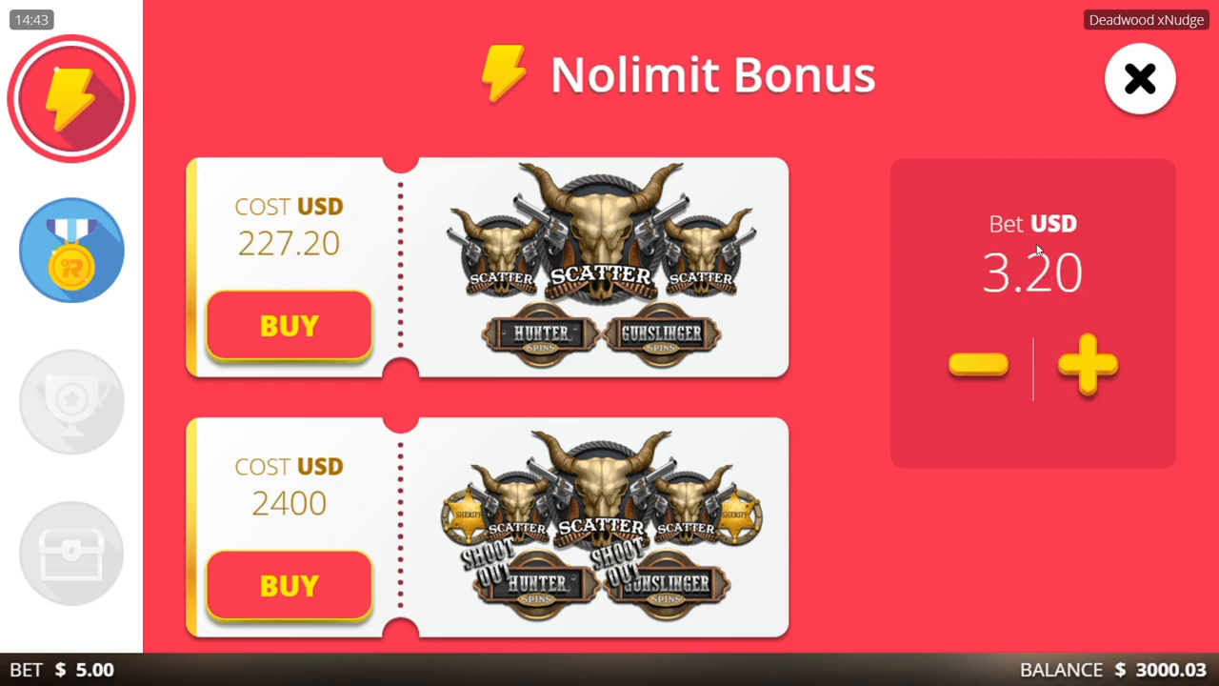
click(1086, 370)
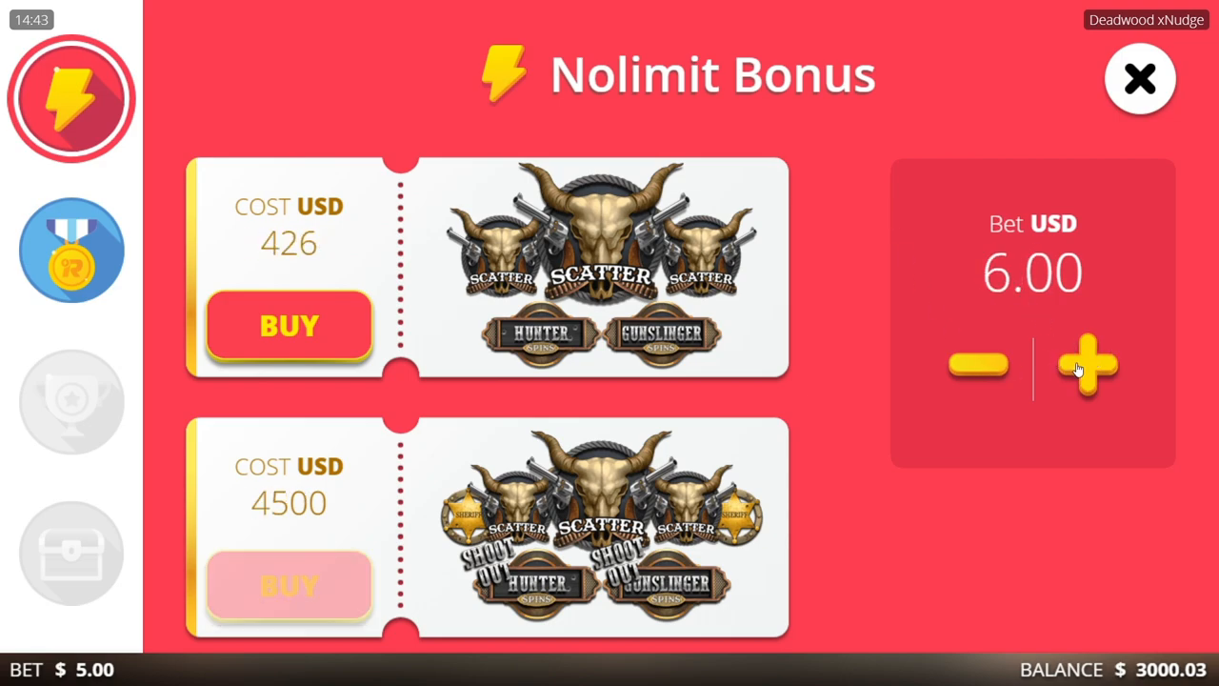
click(288, 326)
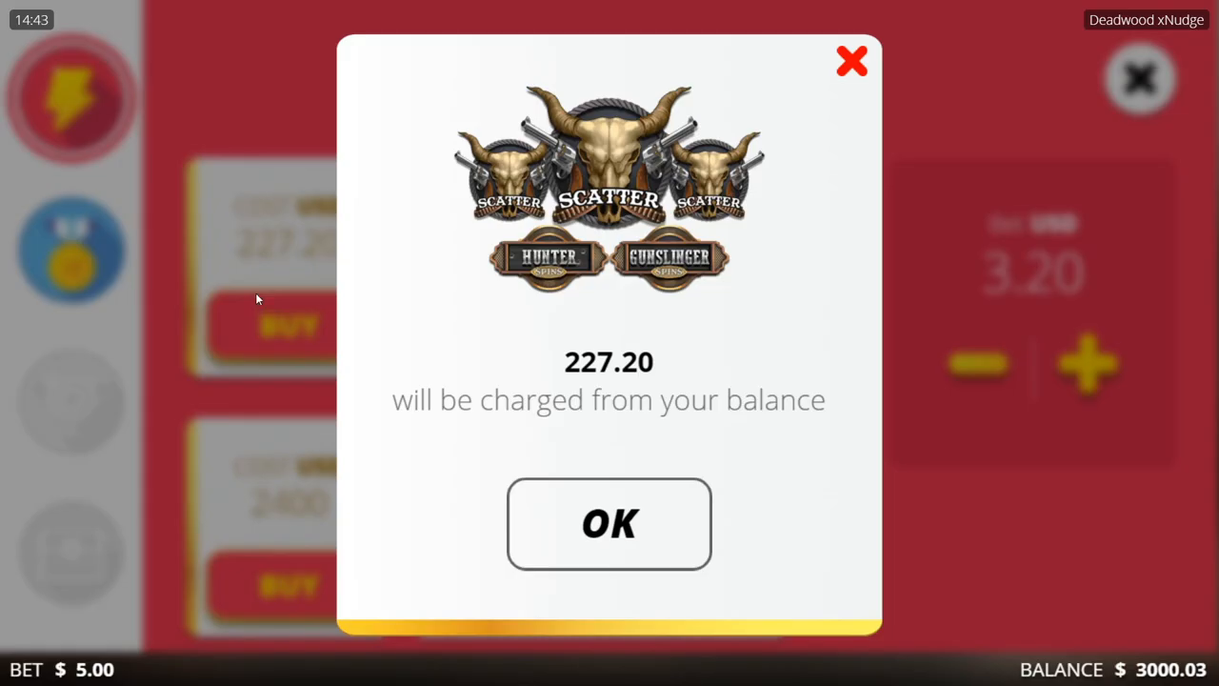
Step: Confirm the 227.20 charge and play the free spins until the base reels return
click(608, 523)
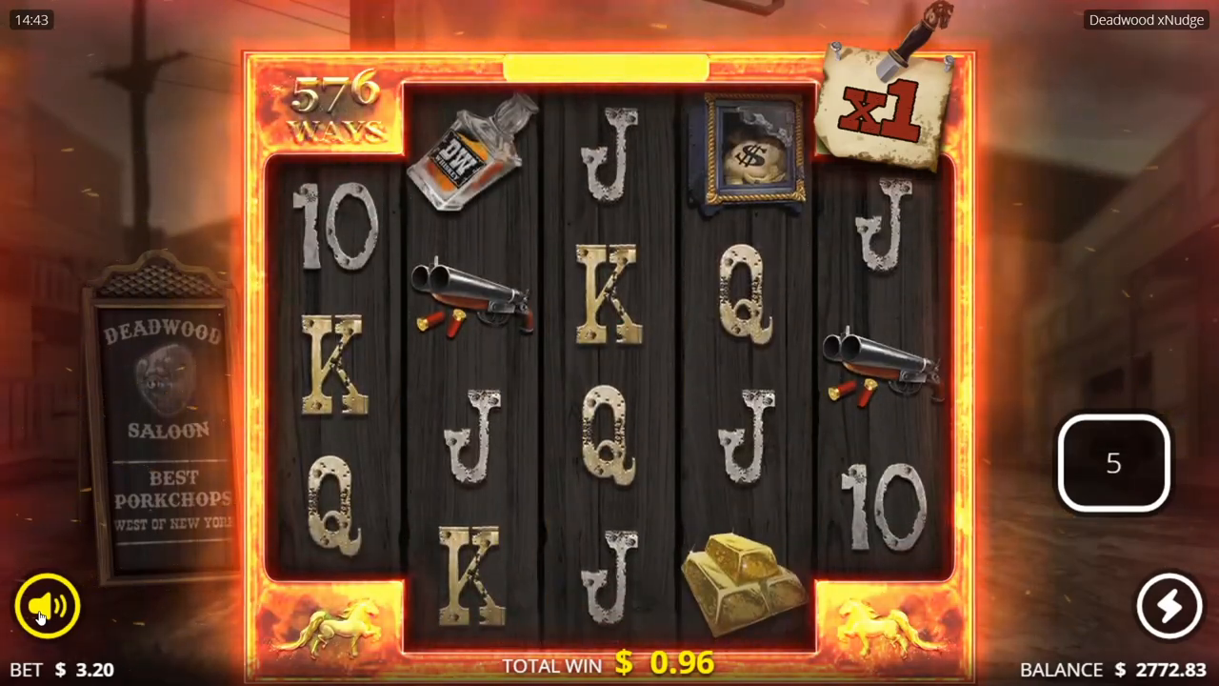
click(1160, 607)
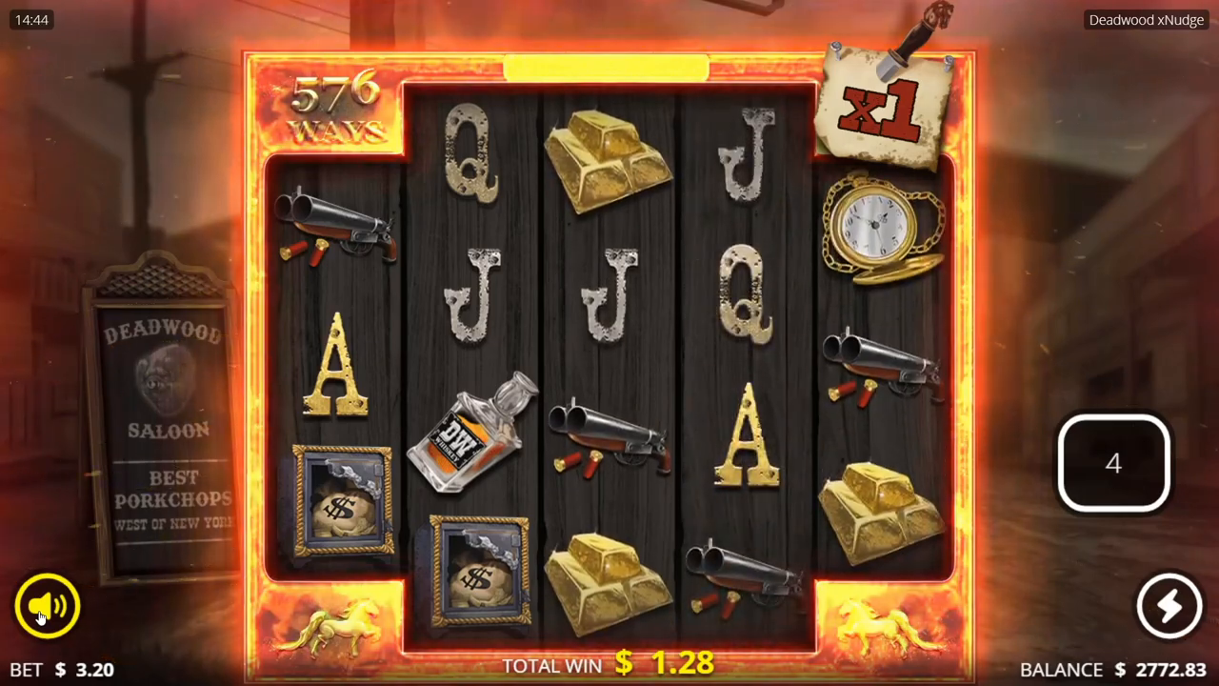
click(1167, 606)
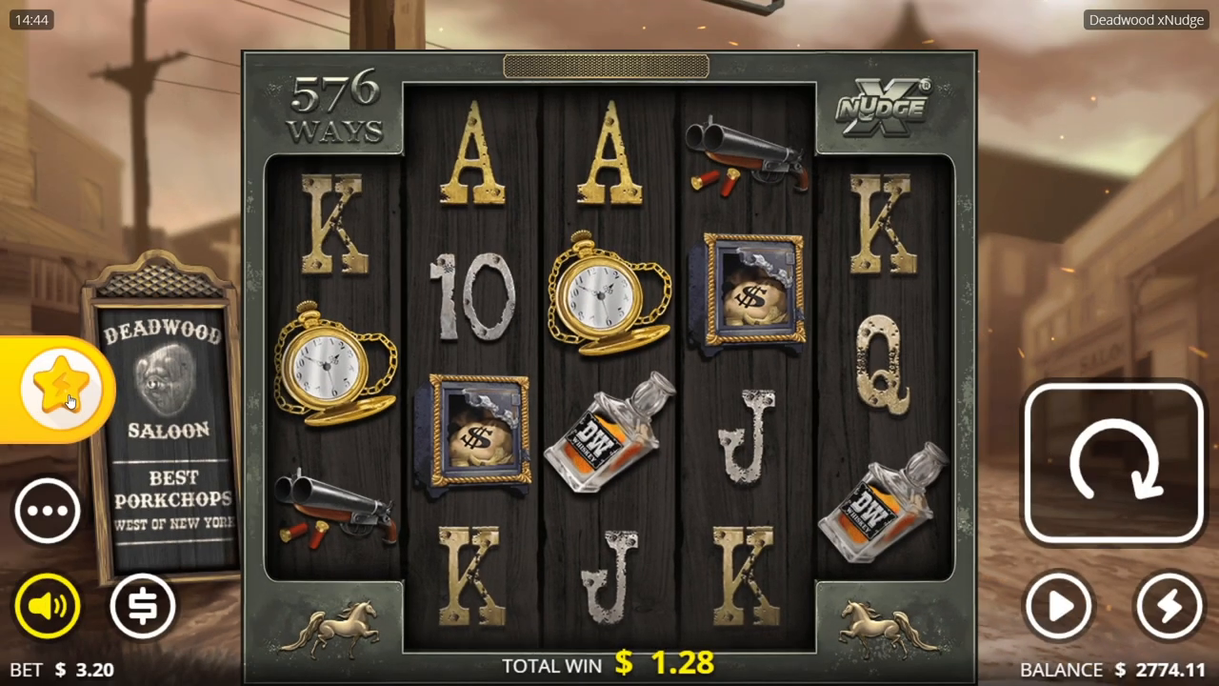
Step: Buy another bonus for 284, confirm payment, and dismiss the 5.19 total win summary
click(60, 389)
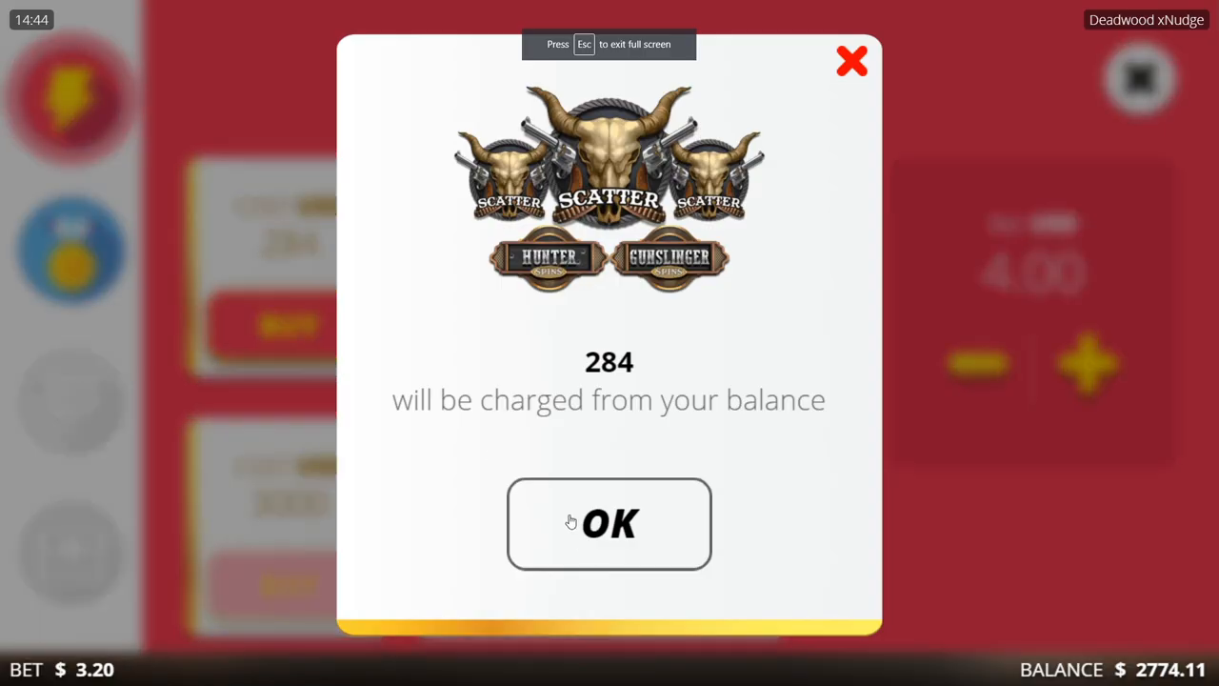
click(609, 523)
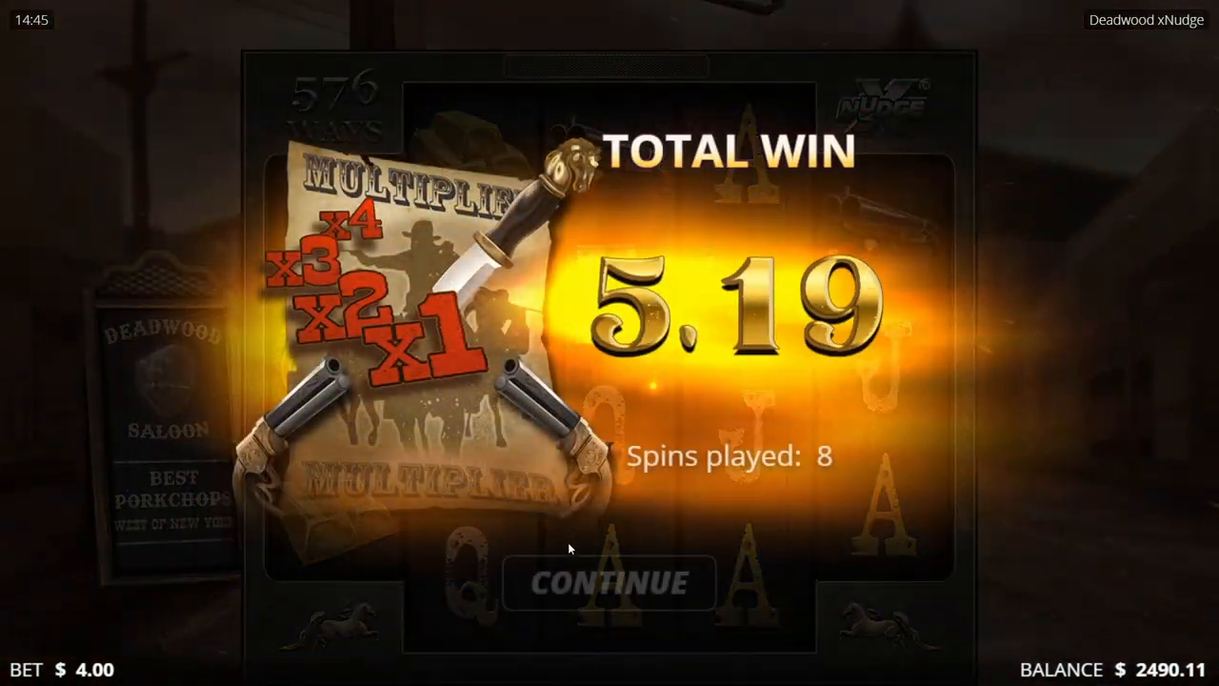
click(608, 582)
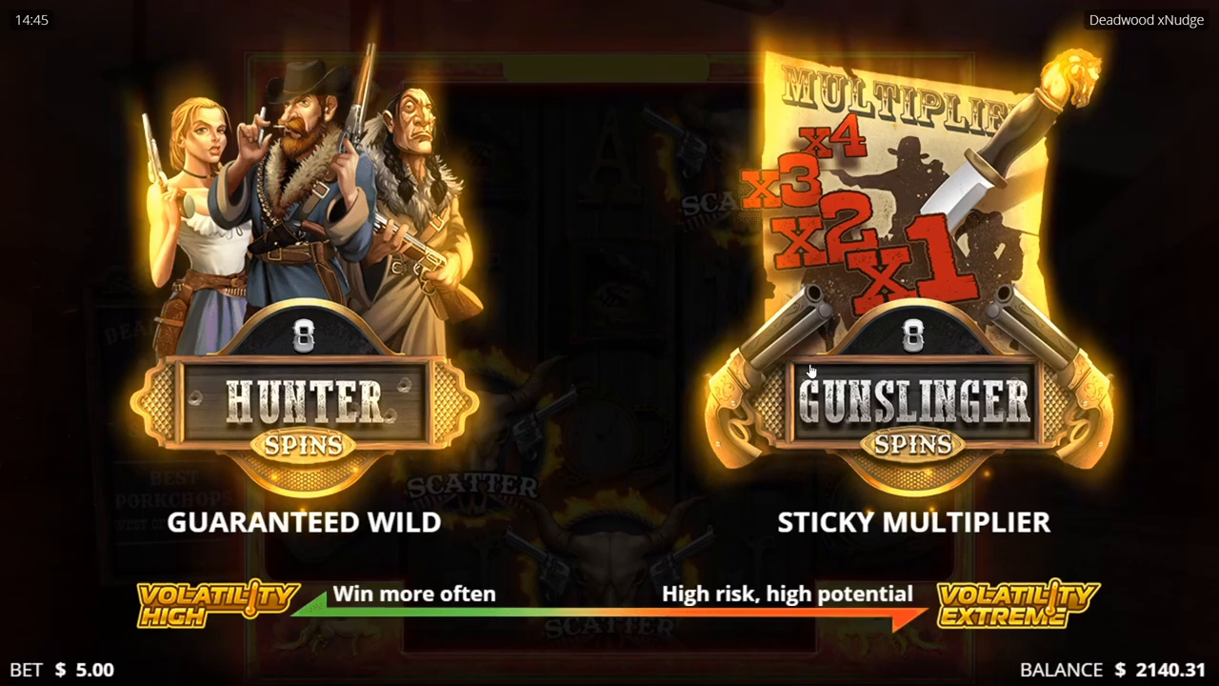
Step: Choose the sticky-multiplier Gunslinger Spins option on the bonus choice screen
click(914, 400)
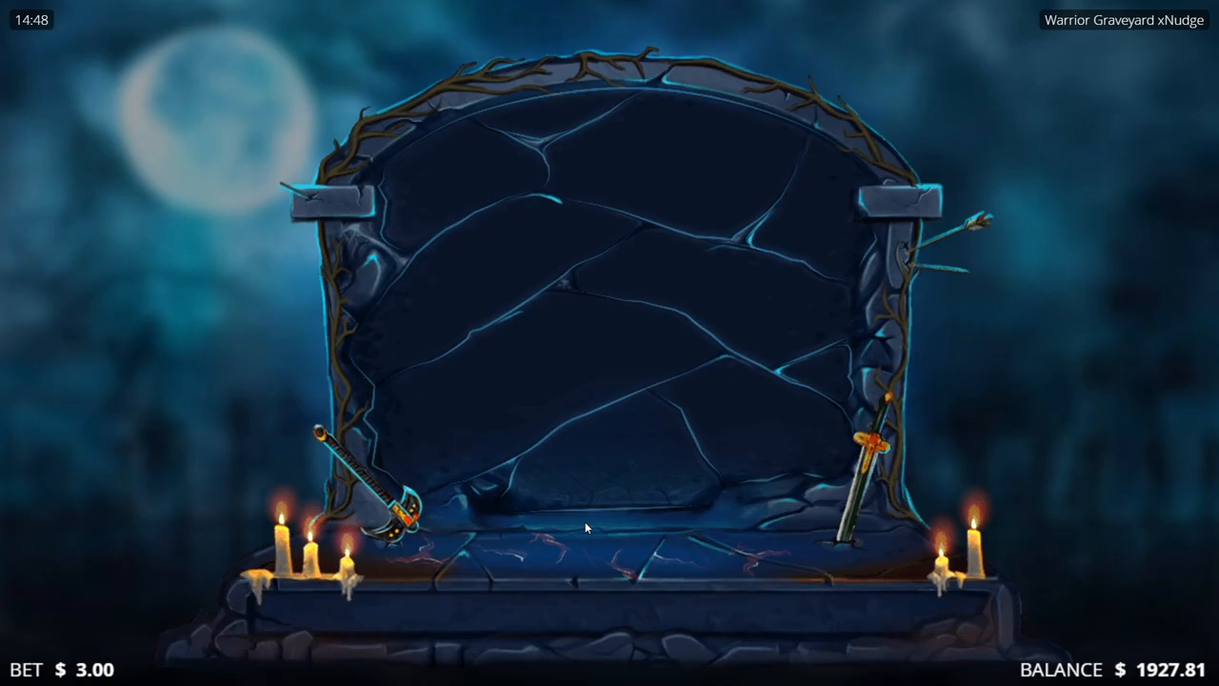
Step: Open the Warrior Graveyard xNudge Nolimit Bonus shop showing Graveyard Spins at 288
click(70, 97)
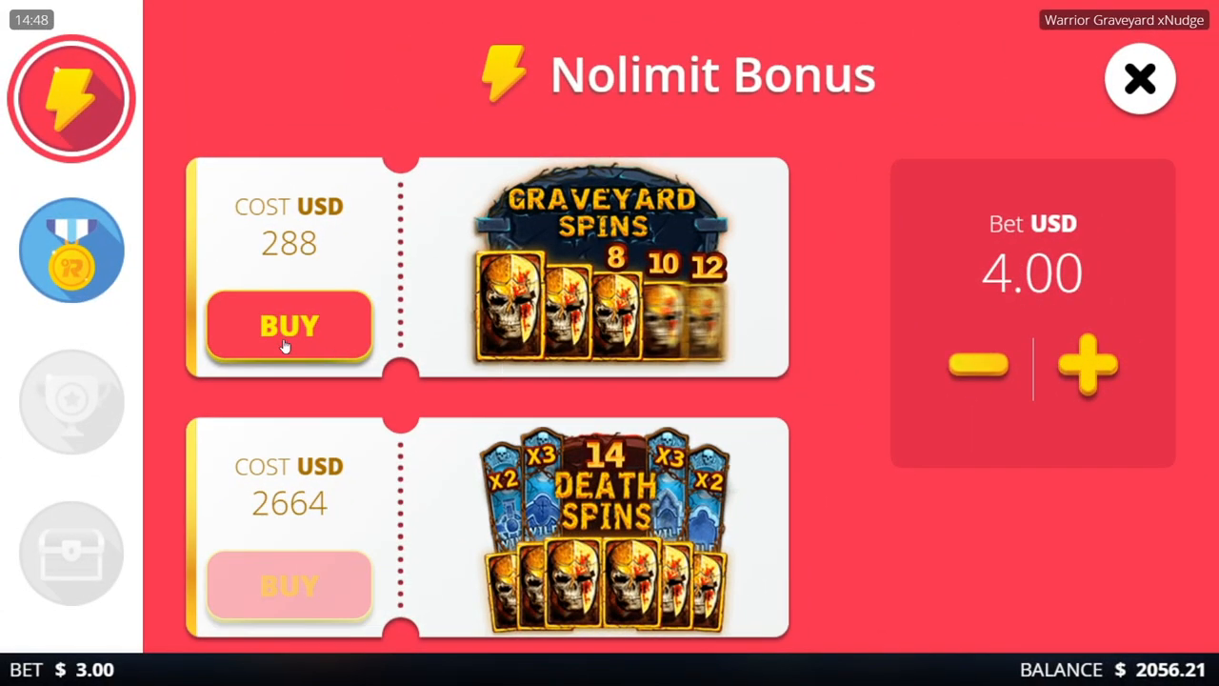
Step: Buy Graveyard Spins for 288 at a 4.00 bet
click(288, 326)
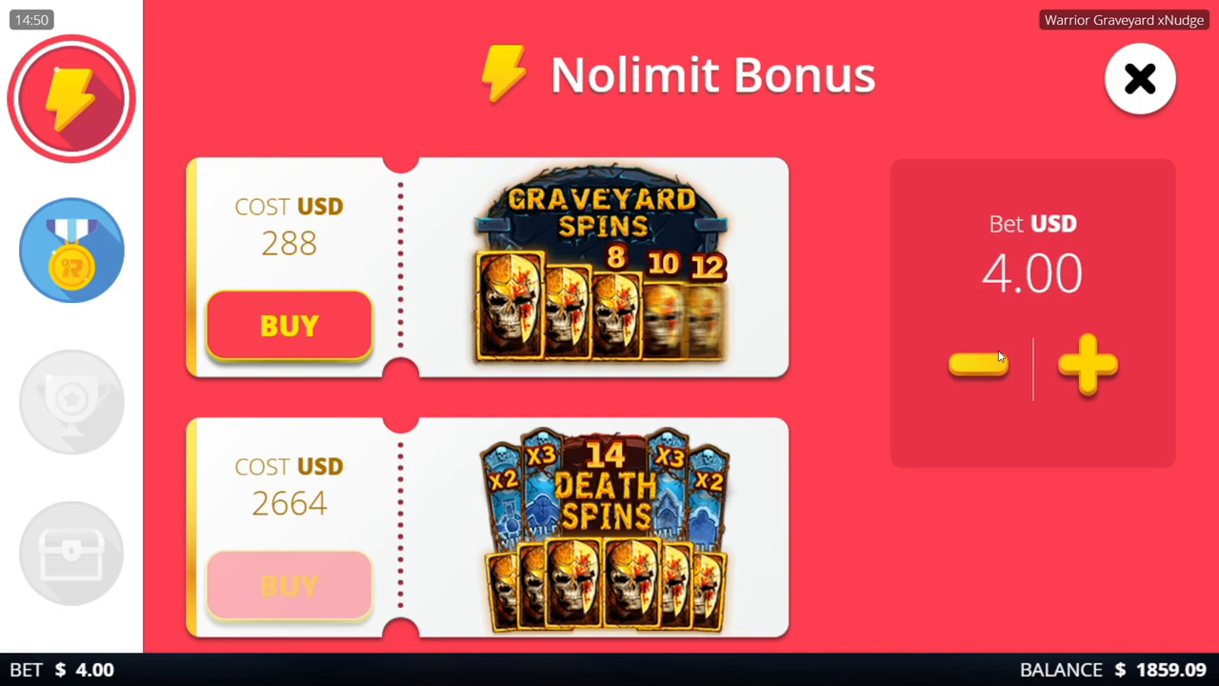
Step: Lower the Nolimit Bonus bet to 1.50, pricing Graveyard Spins at 108
click(1139, 78)
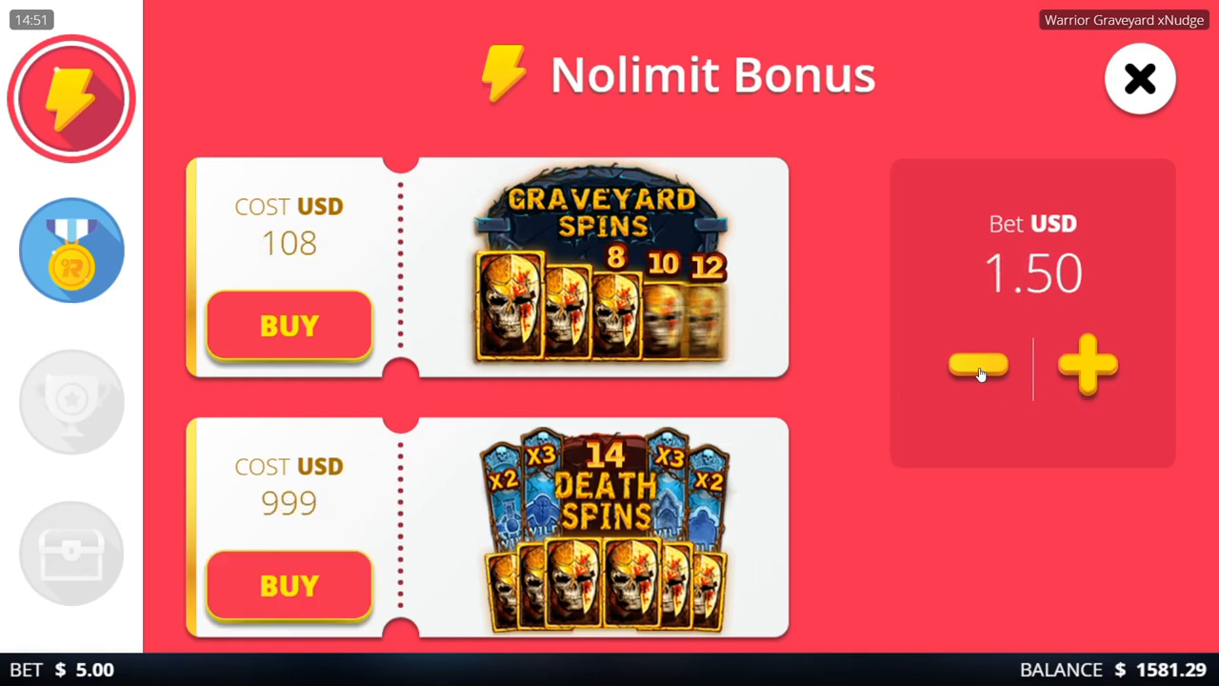
Step: Lower the bet to 1.25 and buy the 14 Death Spins bonus for 832.50
click(979, 369)
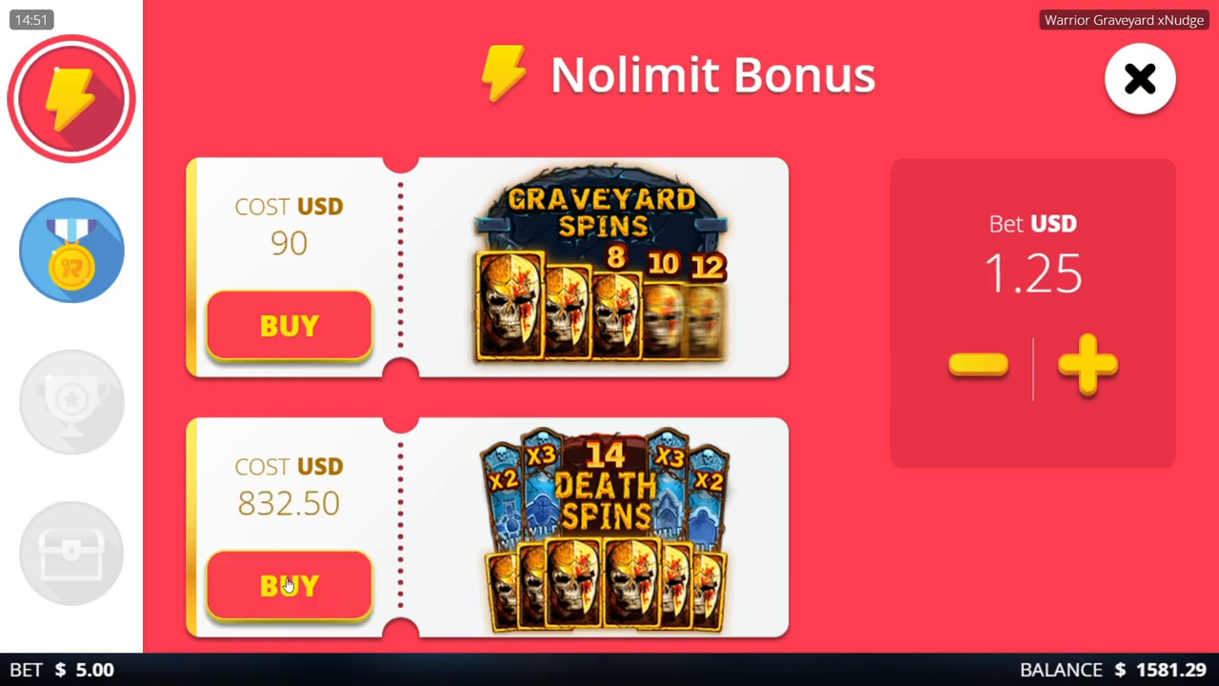
click(289, 585)
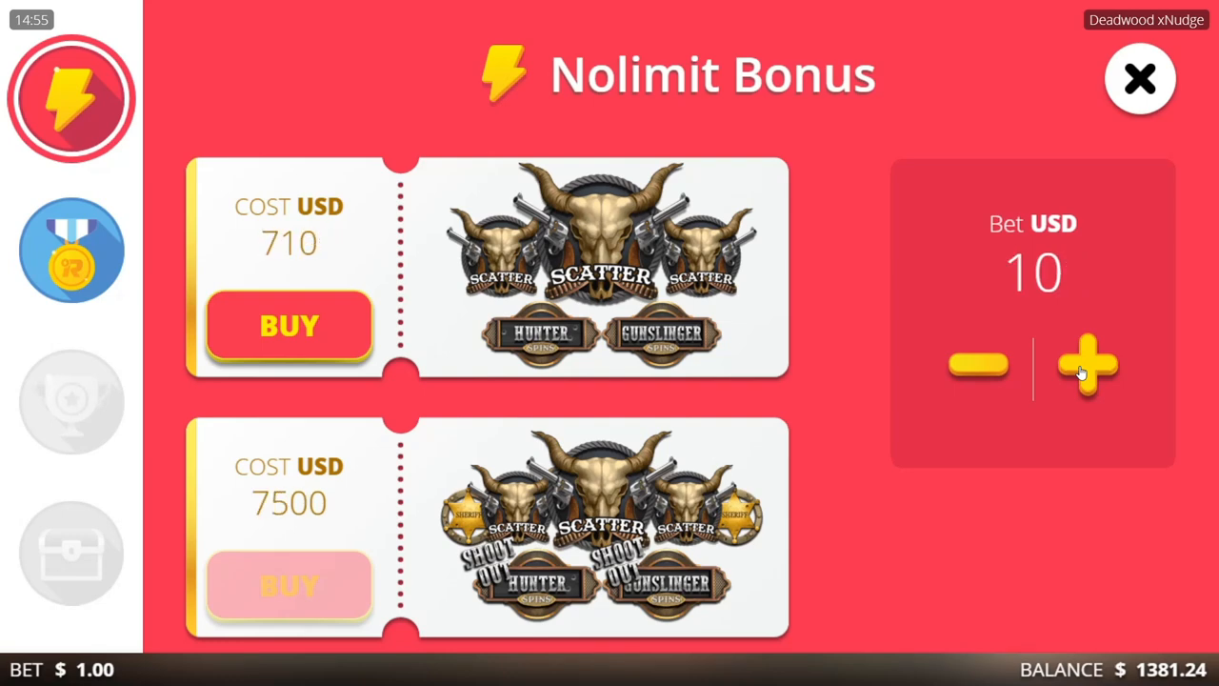
click(289, 326)
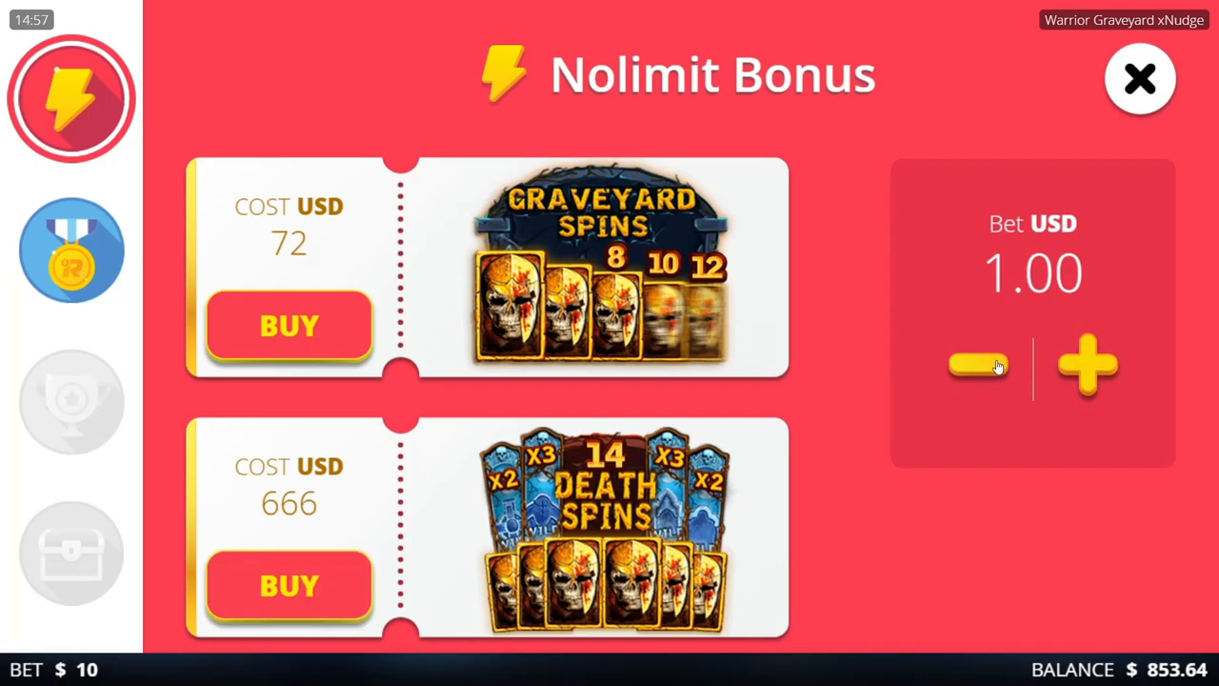
Step: Exit to casino search, search 'dead', and open the Deadwood slot
click(1087, 366)
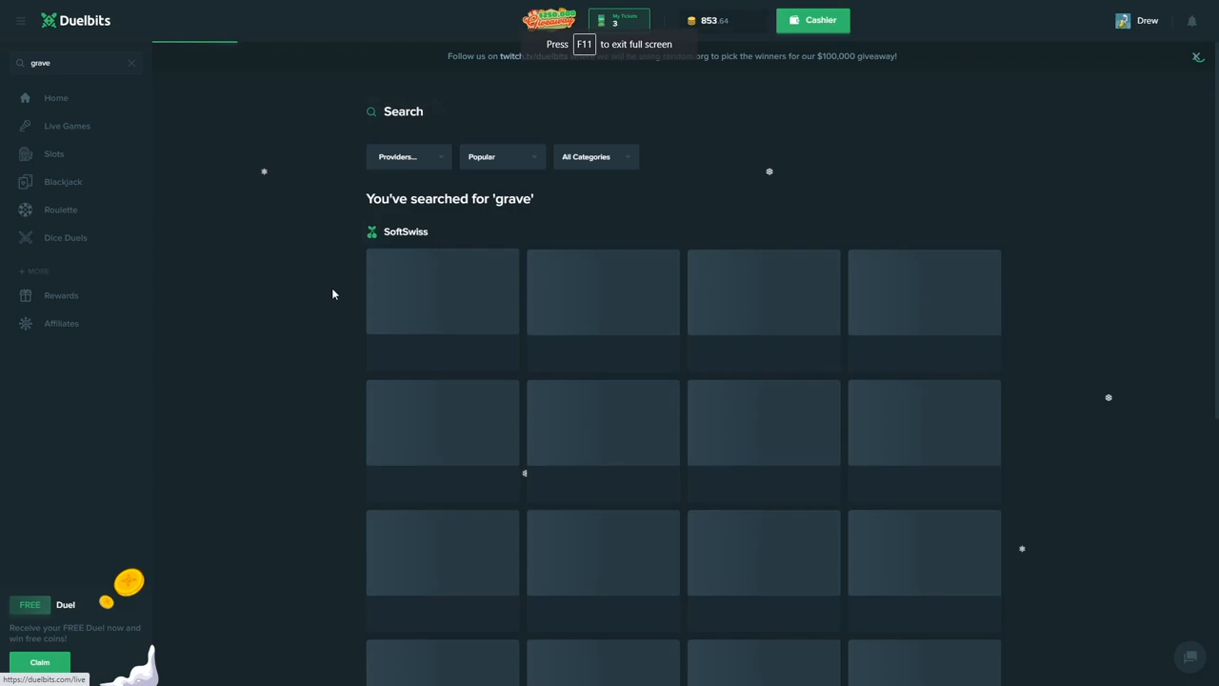
text(dead)
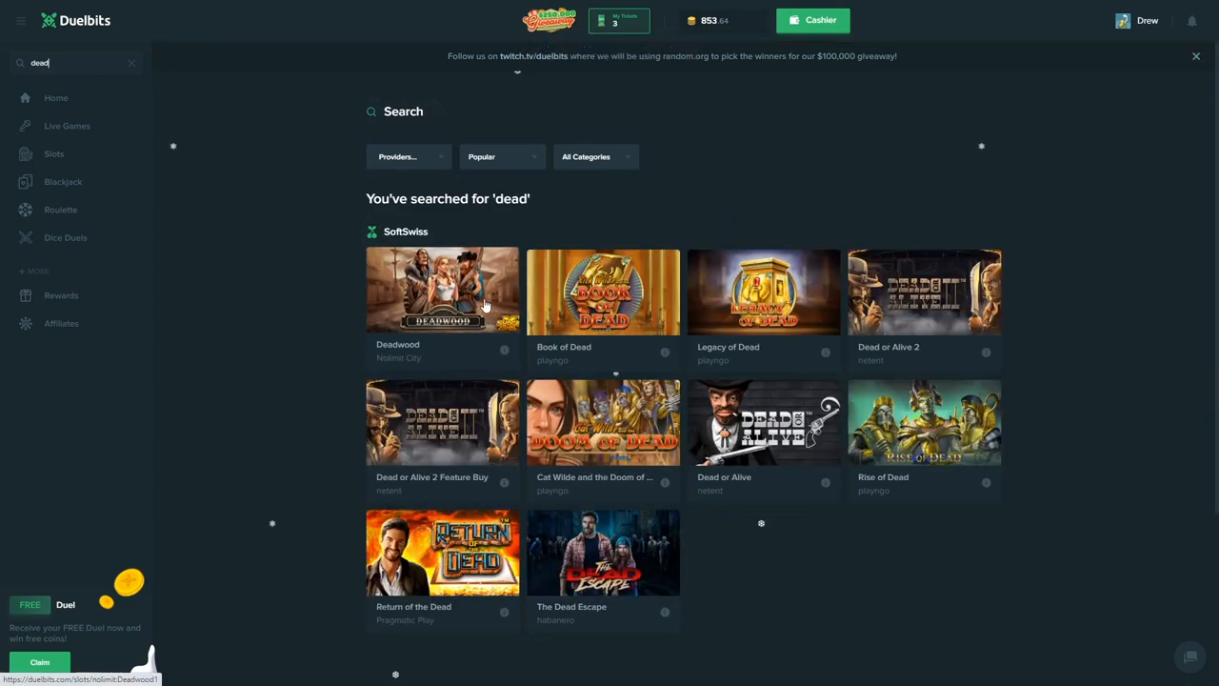
click(442, 291)
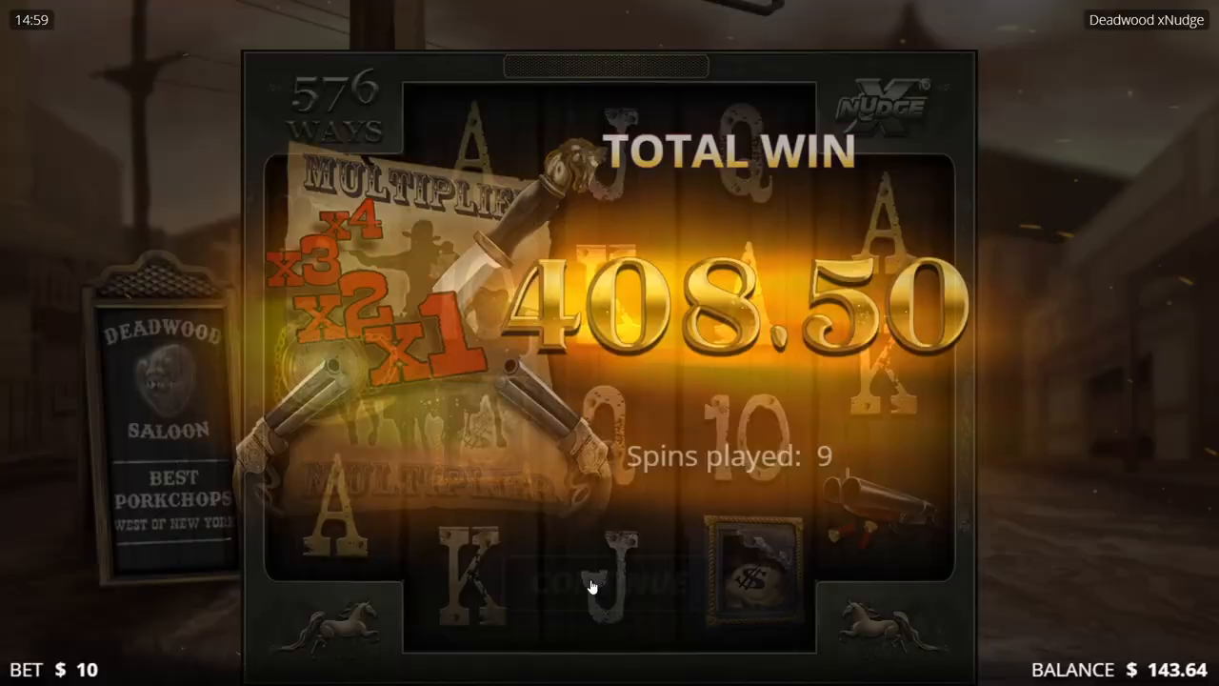
Step: Collect the 408.50 Deadwood win and buy the 426 USD Hunter Spins bonus
click(70, 98)
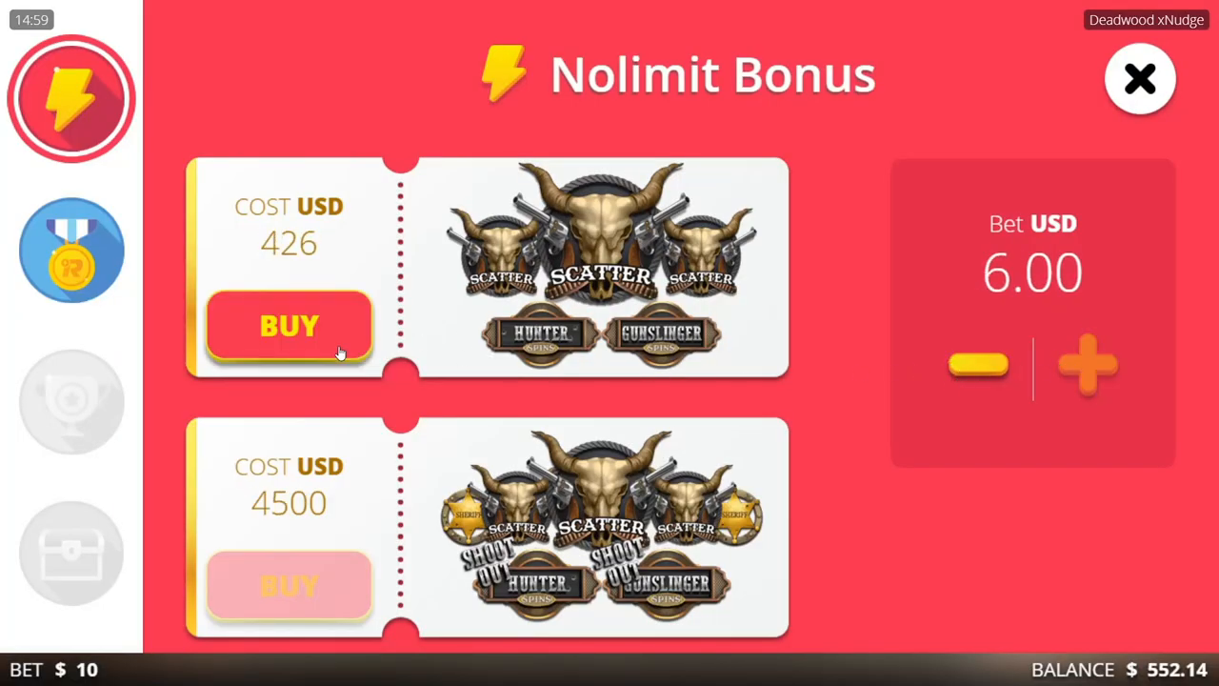
click(289, 325)
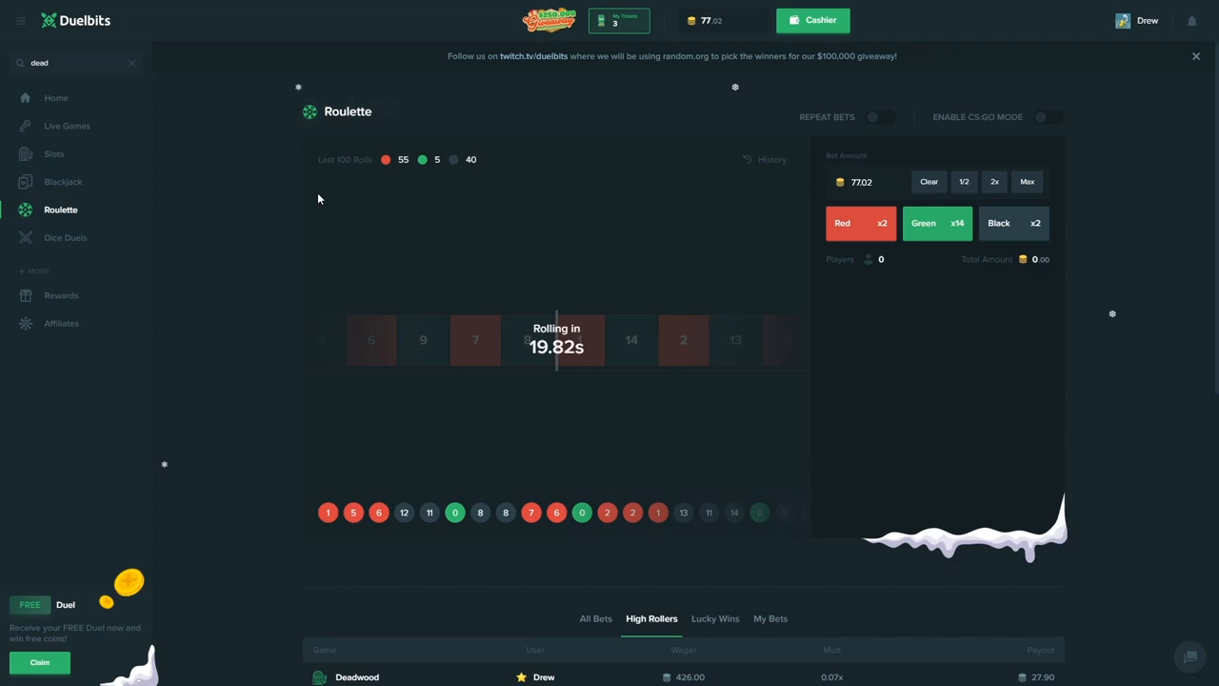
Step: Place the full 77.02 balance on Green x14 in Roulette
click(937, 222)
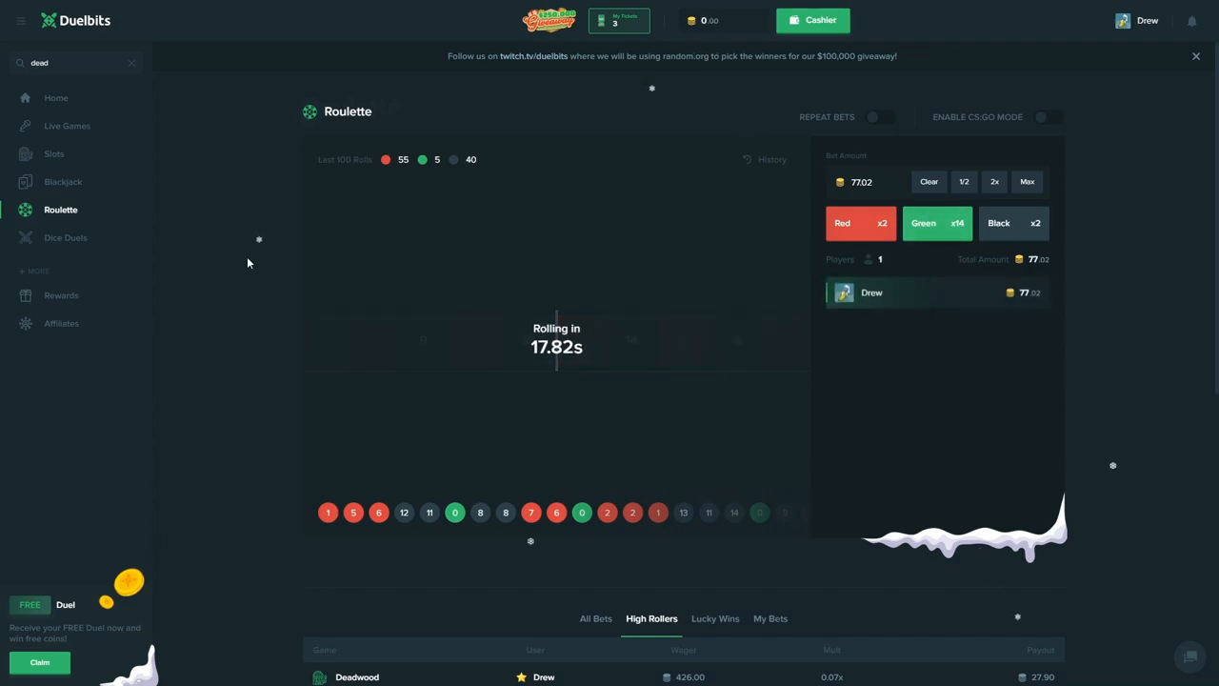